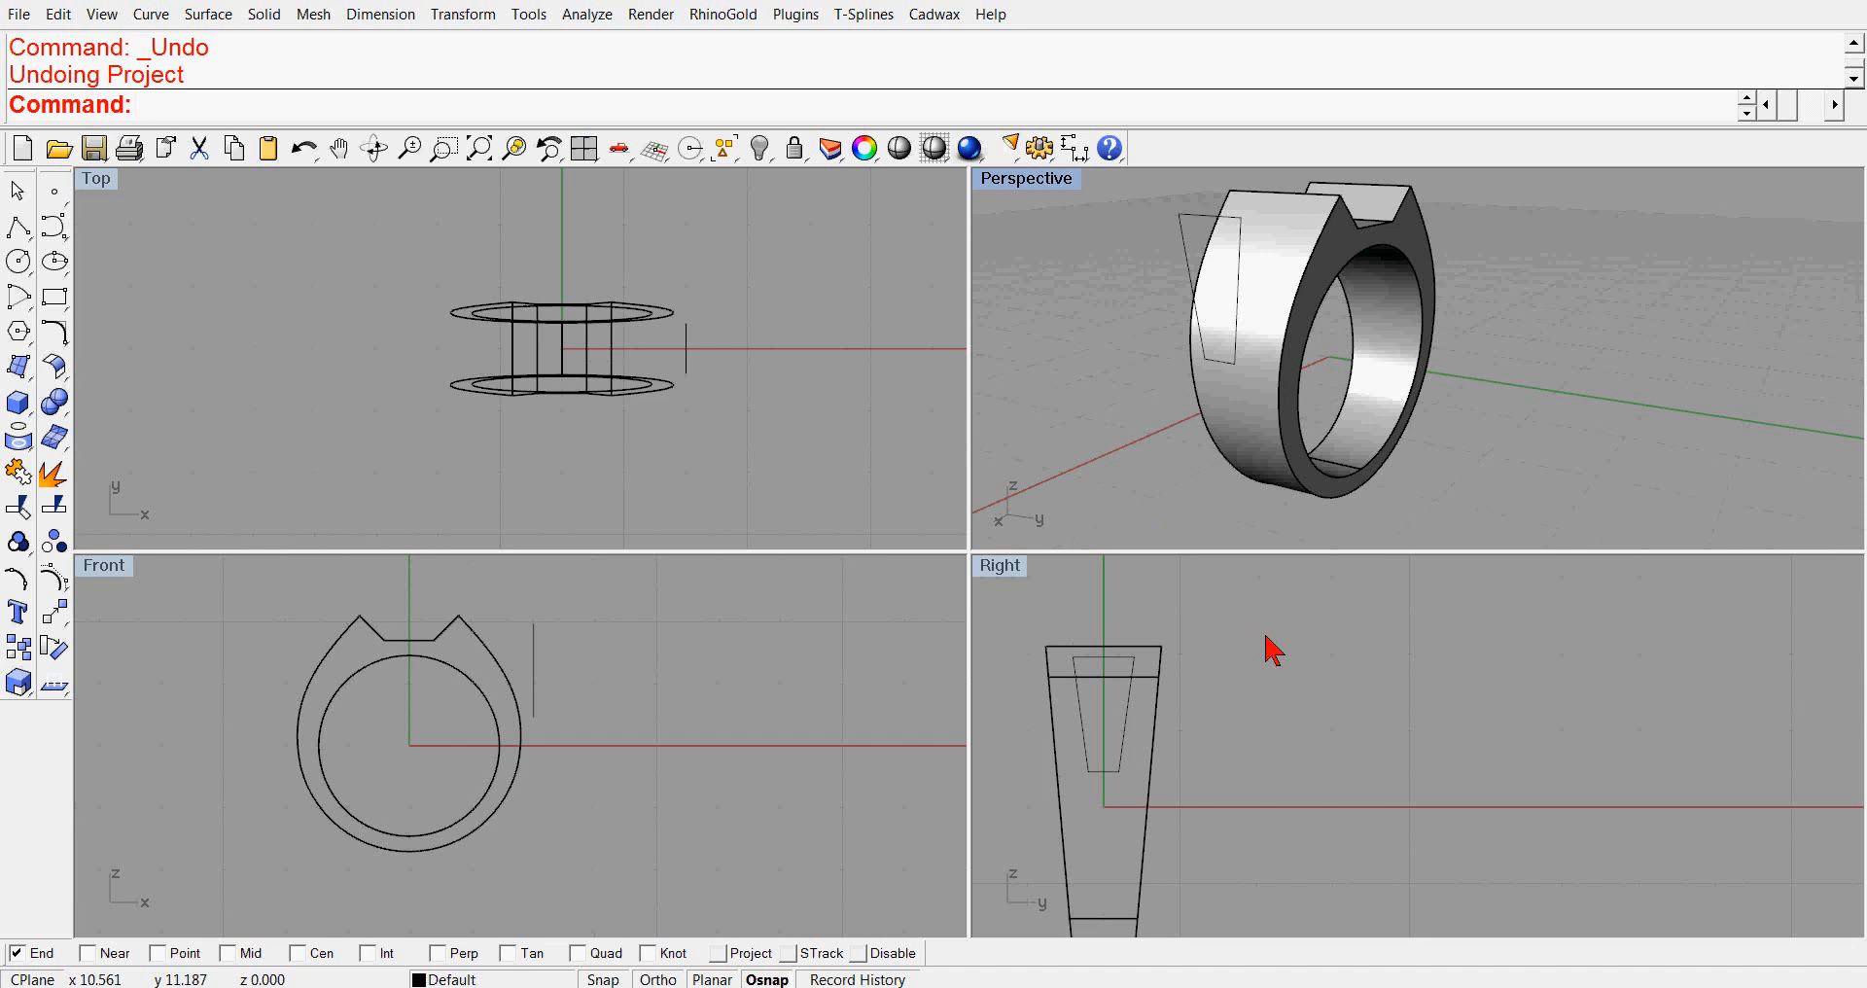
mouse_move(1273, 699)
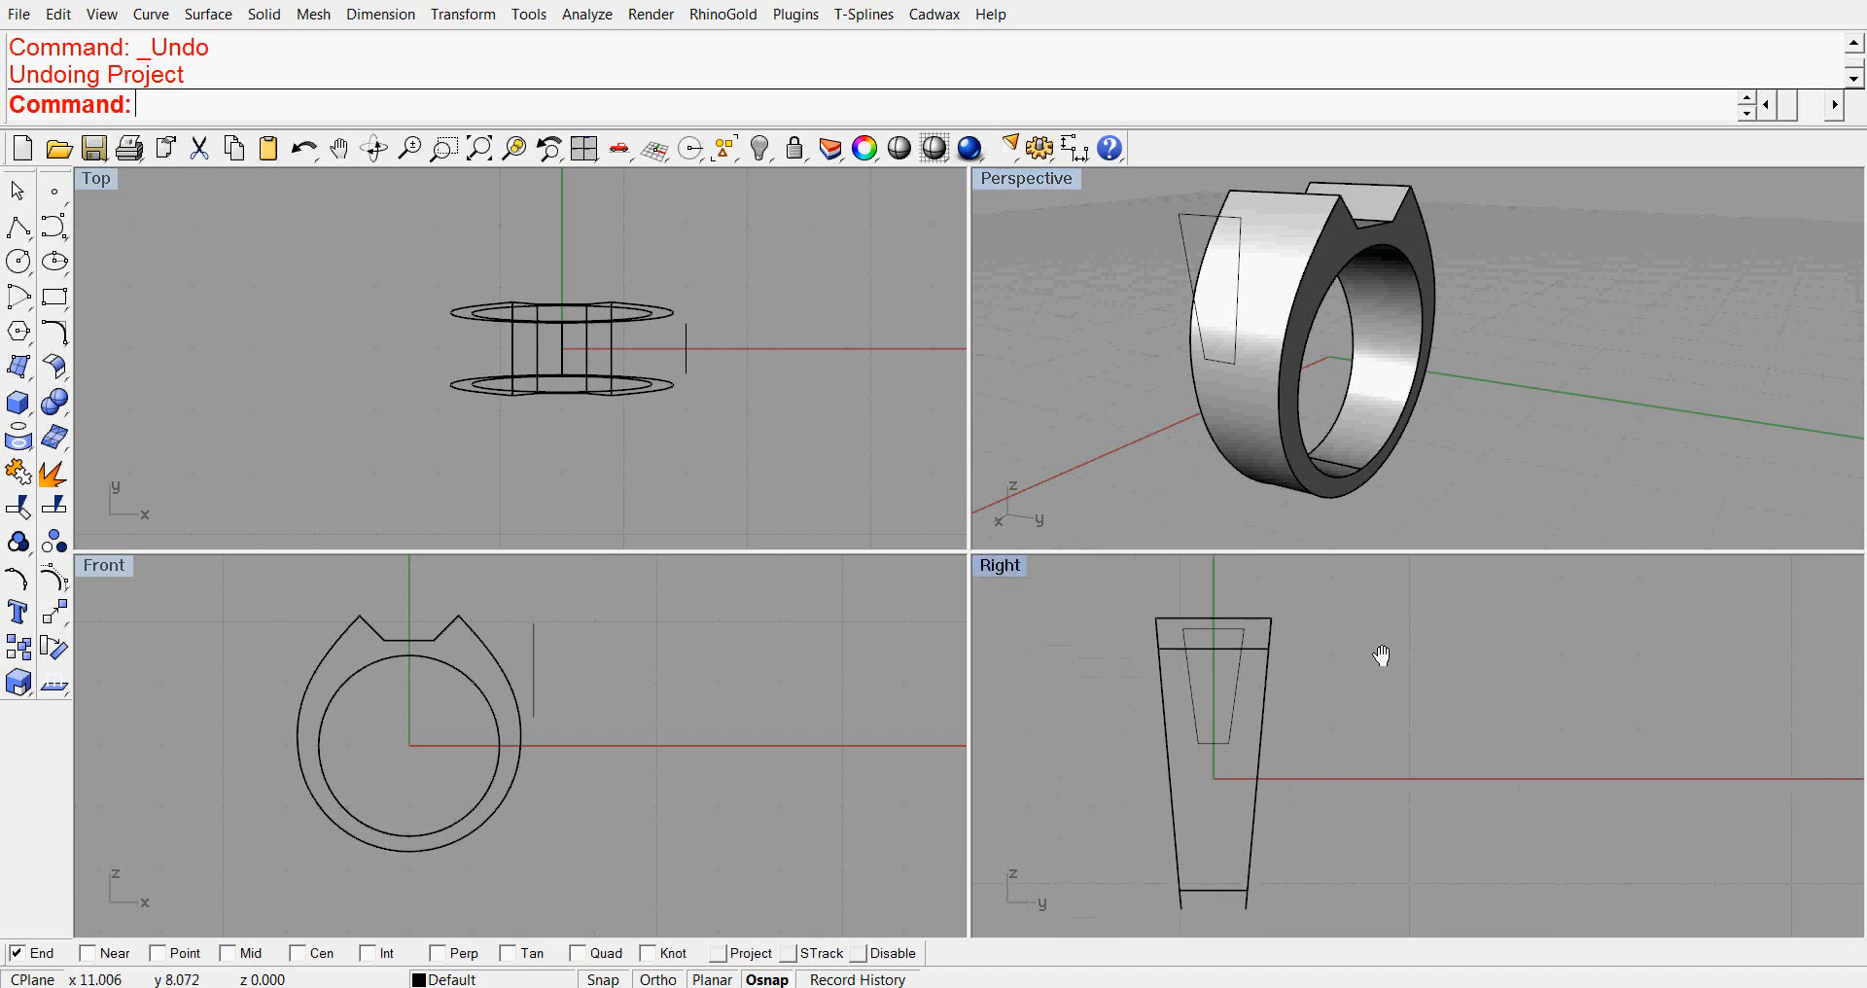
mouse_move(1358, 680)
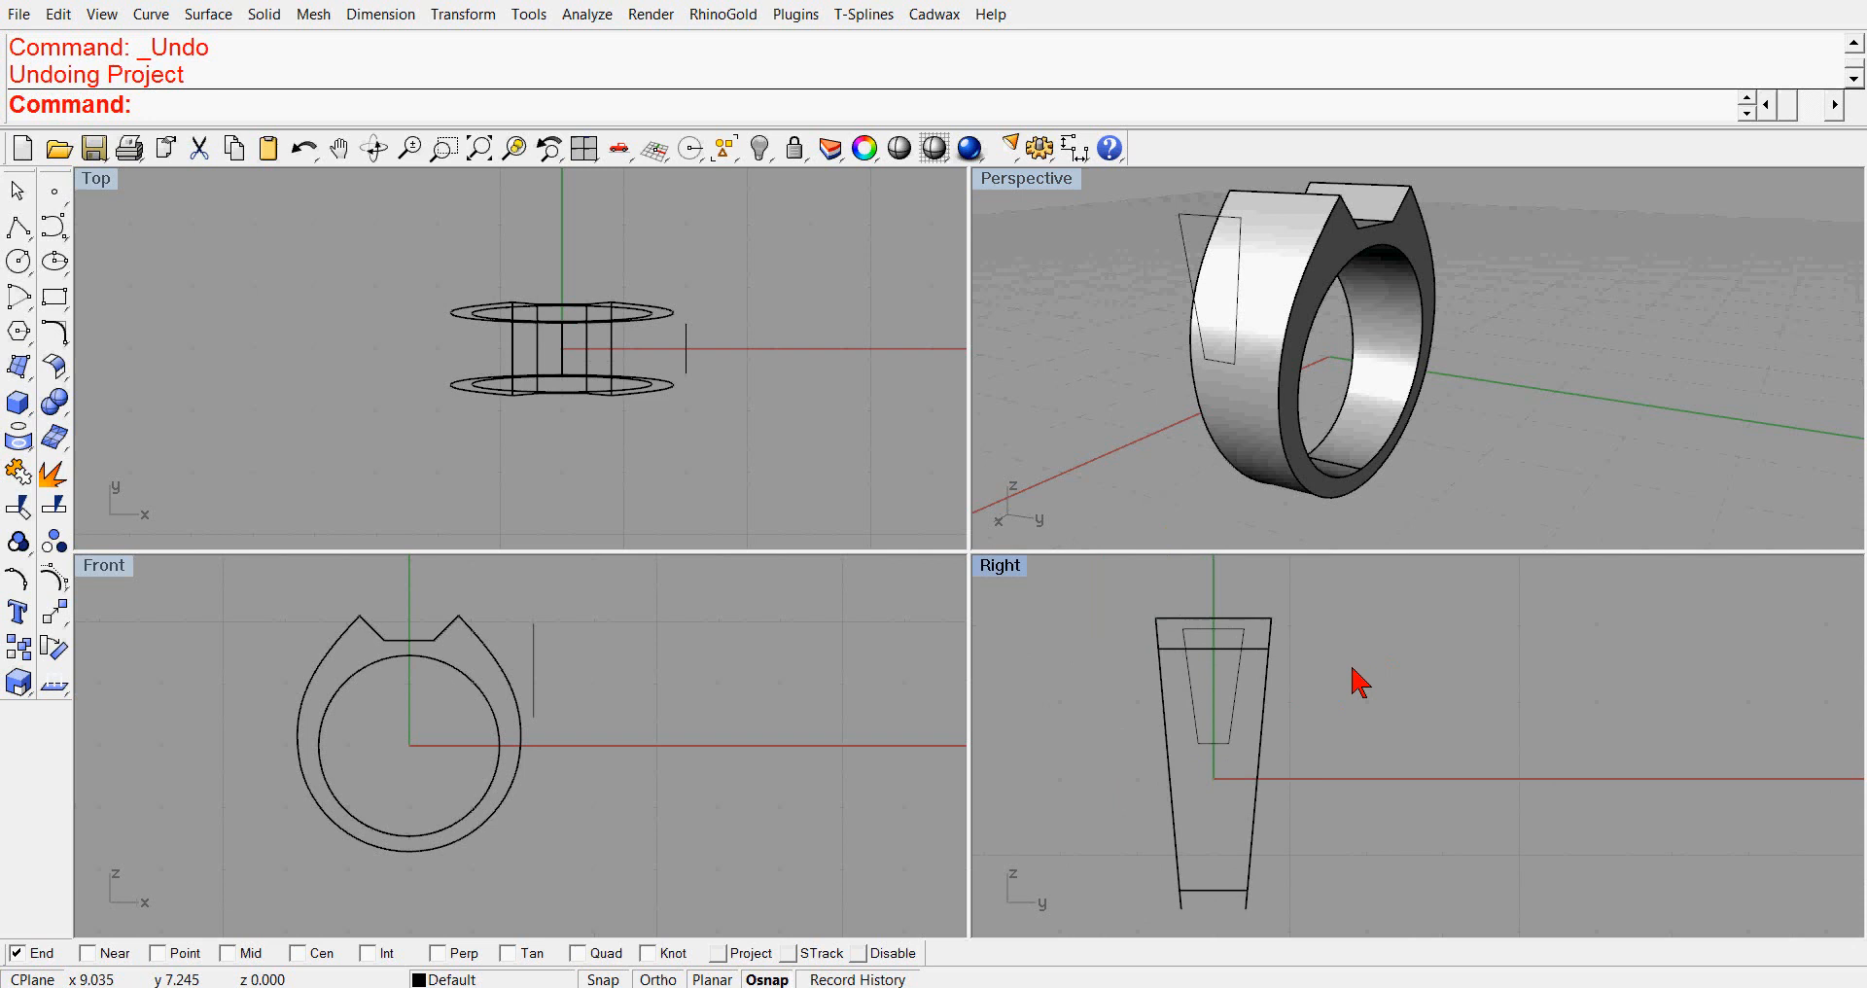
mouse_move(1242, 732)
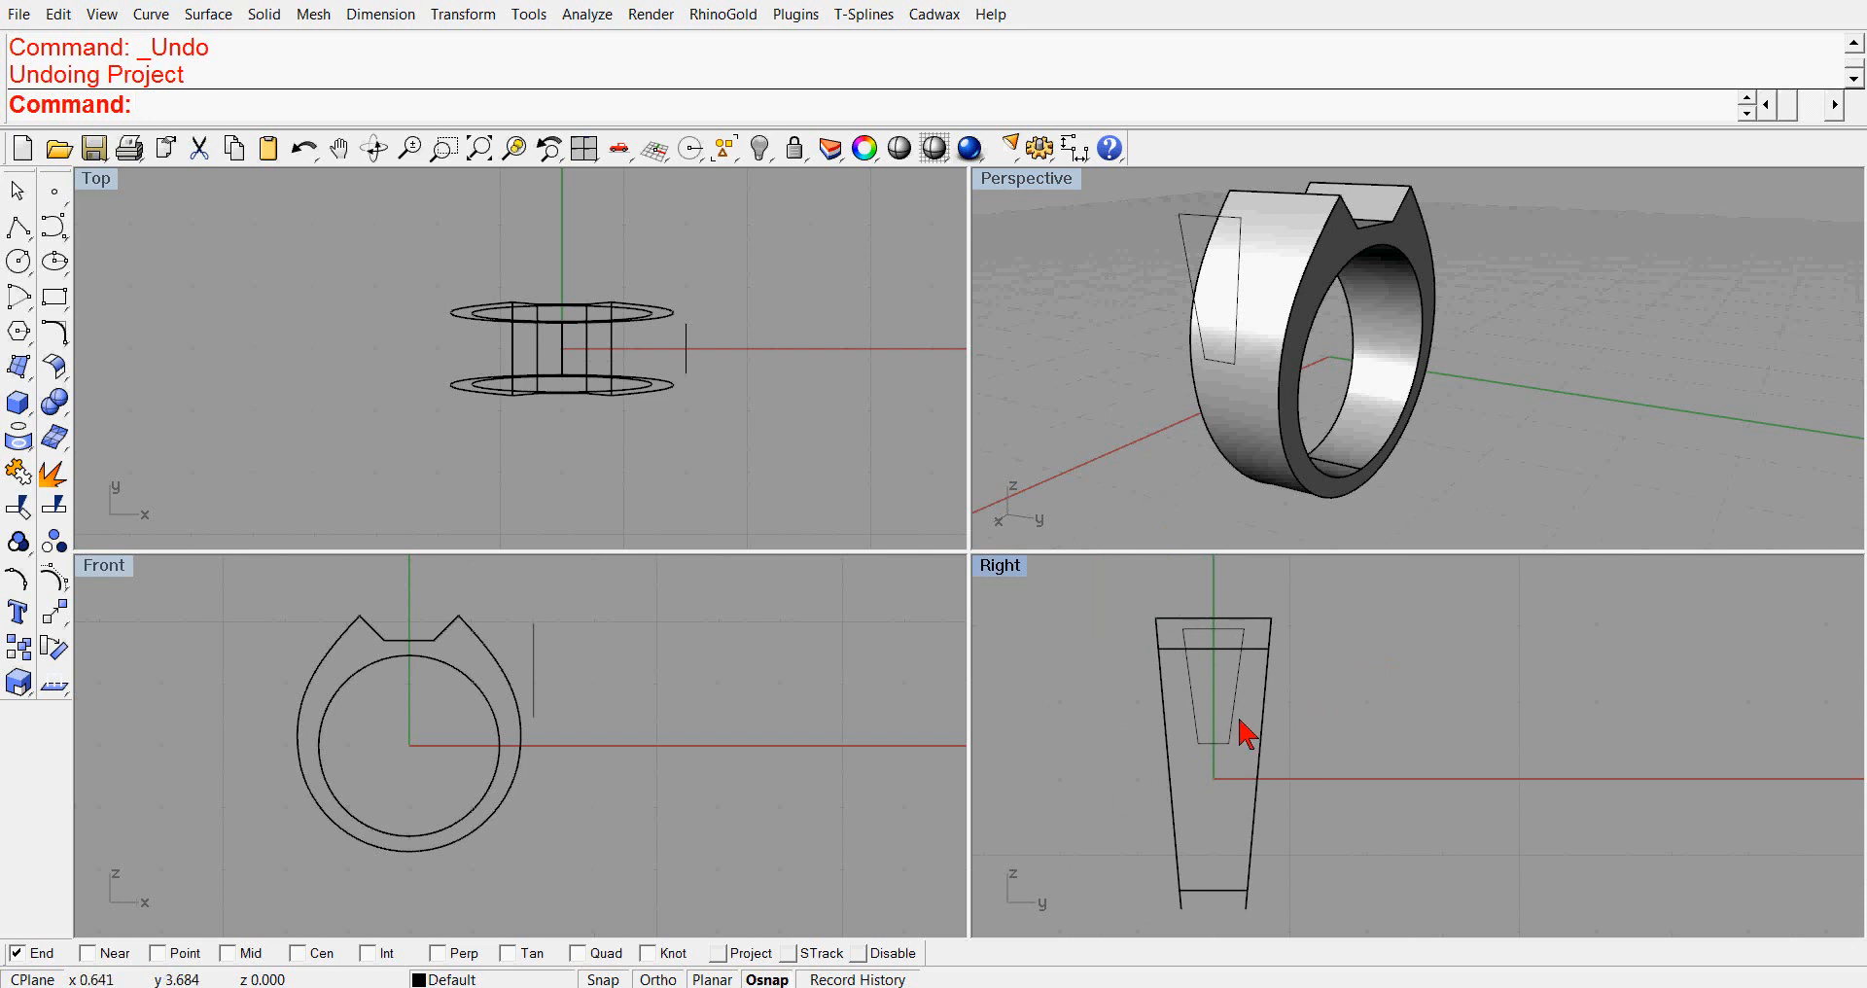
mouse_move(1202, 747)
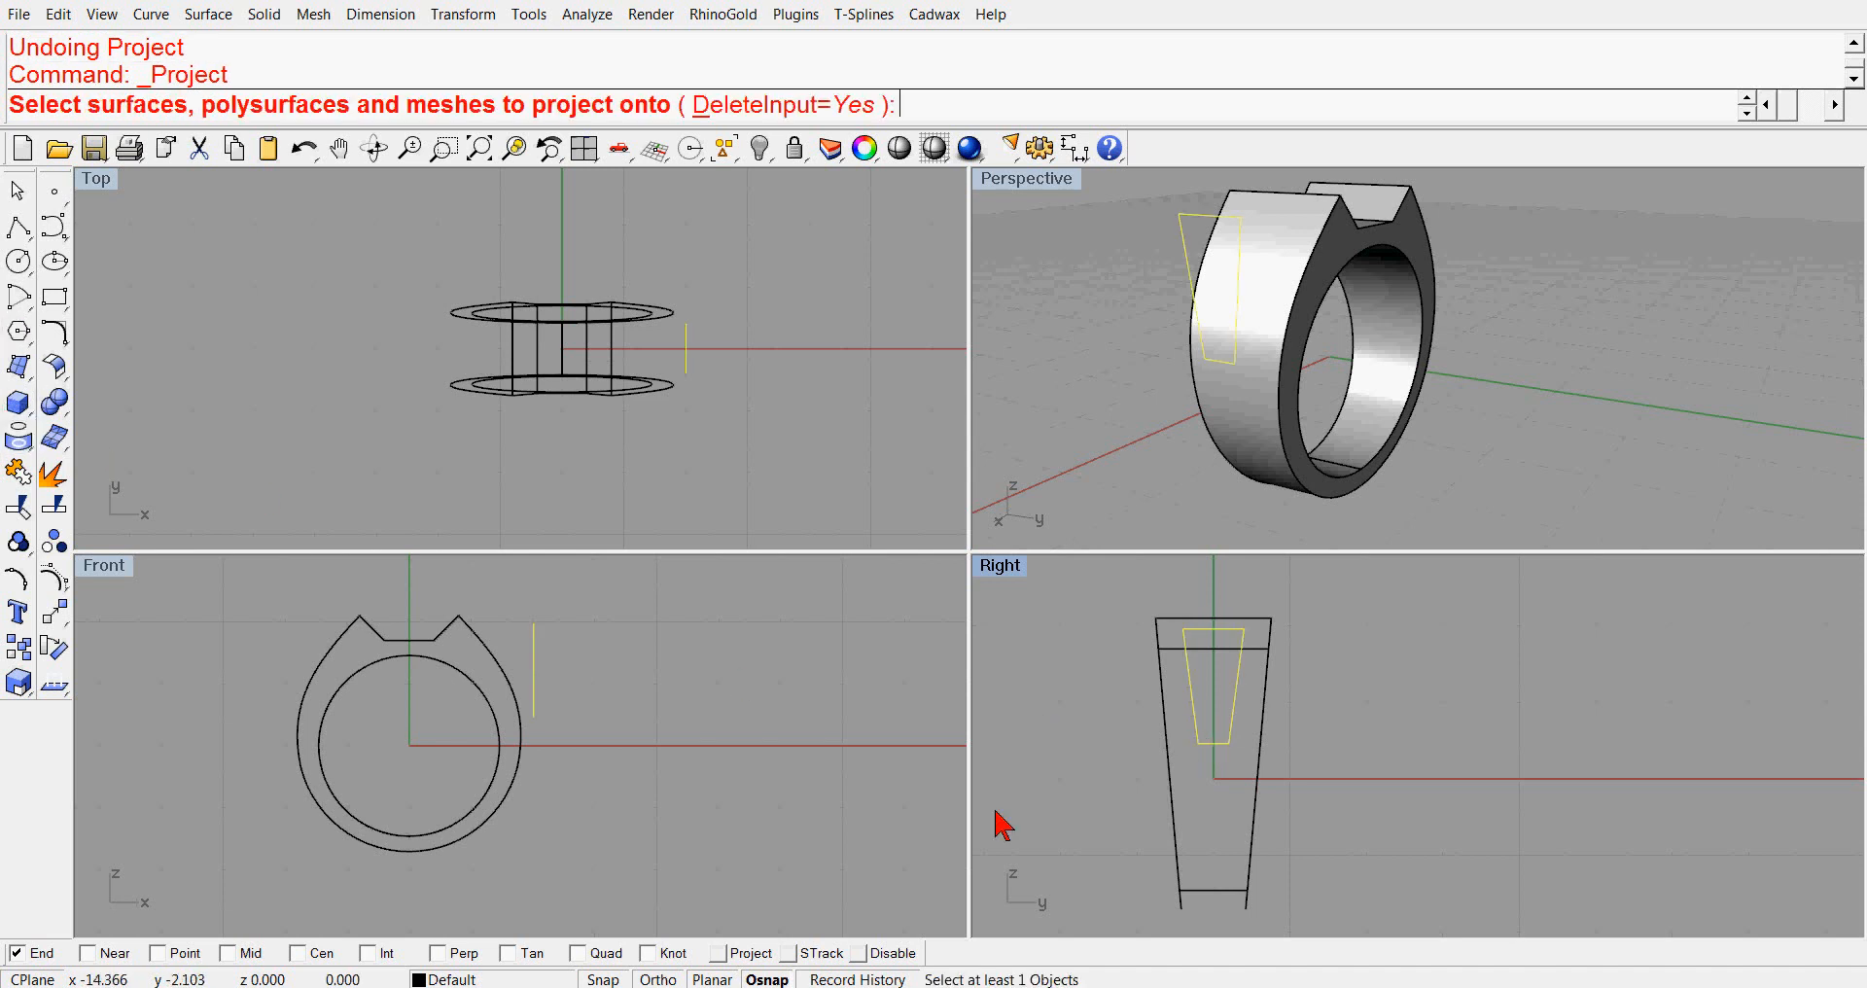
mouse_move(1182, 792)
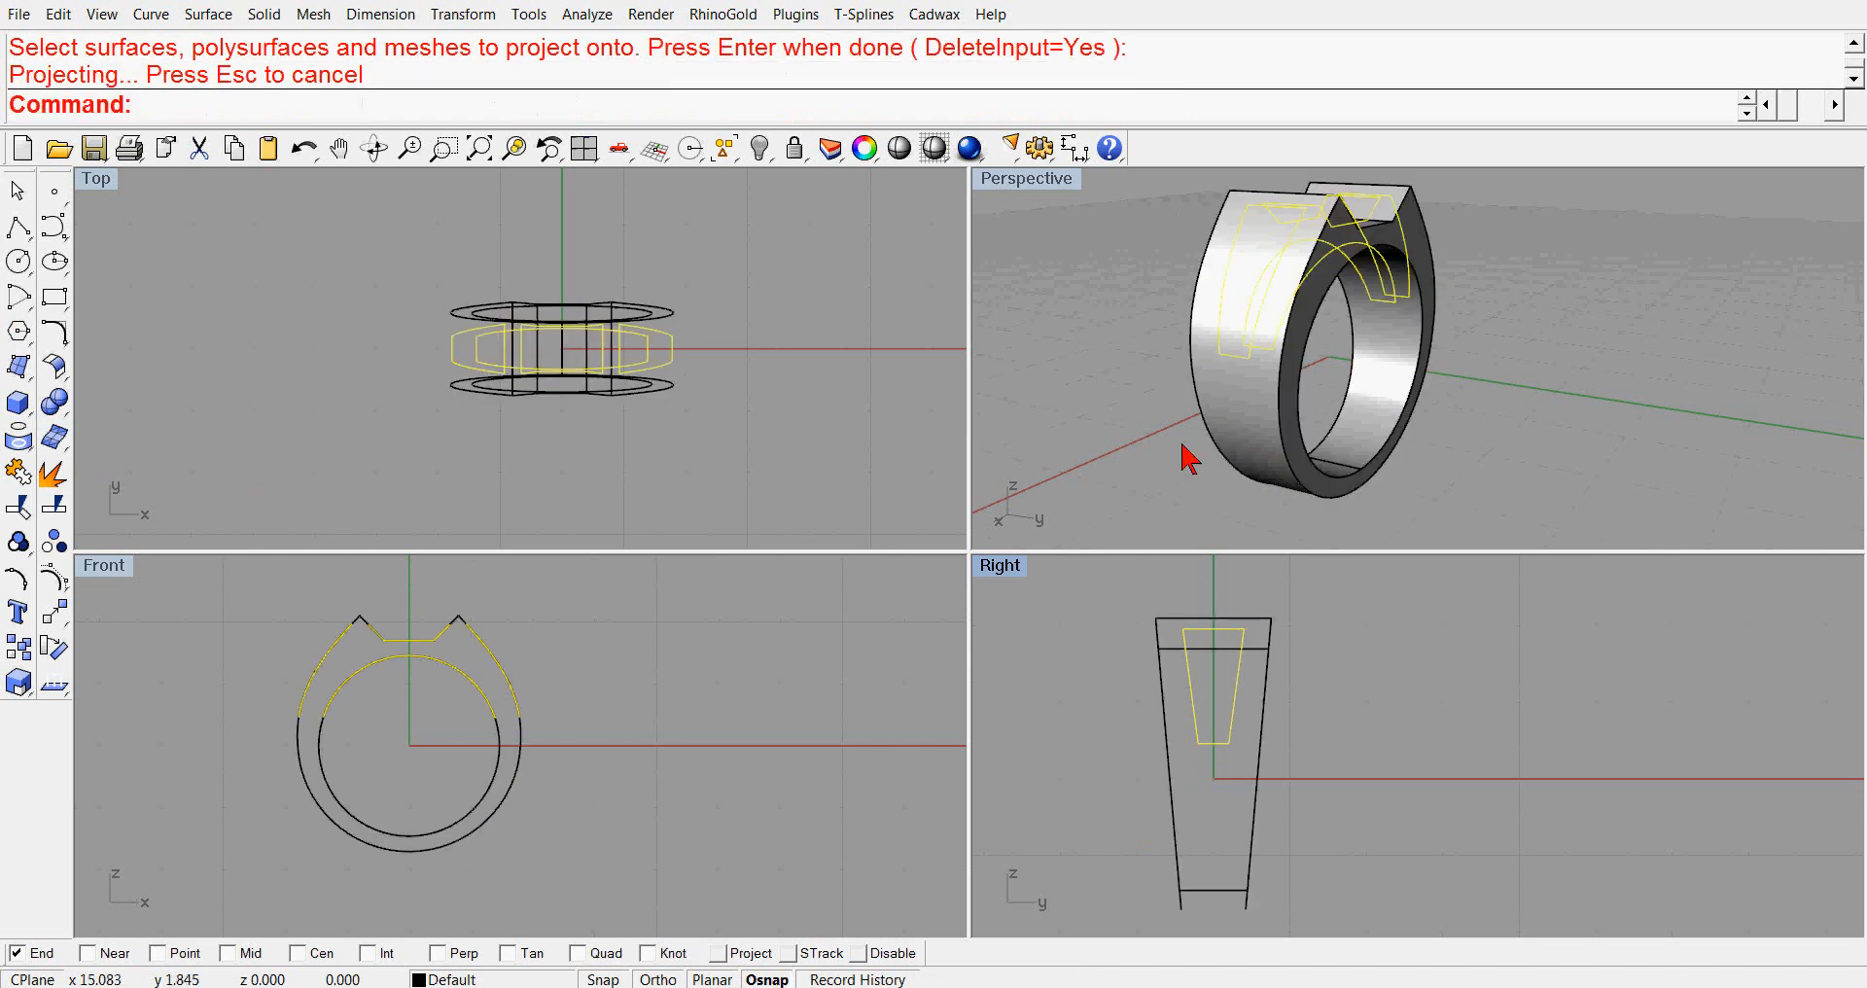
- Orbit the Perspective view to inspect the trapezoid curves projected onto the ring
left_click_drag(1187, 462, 1000, 397)
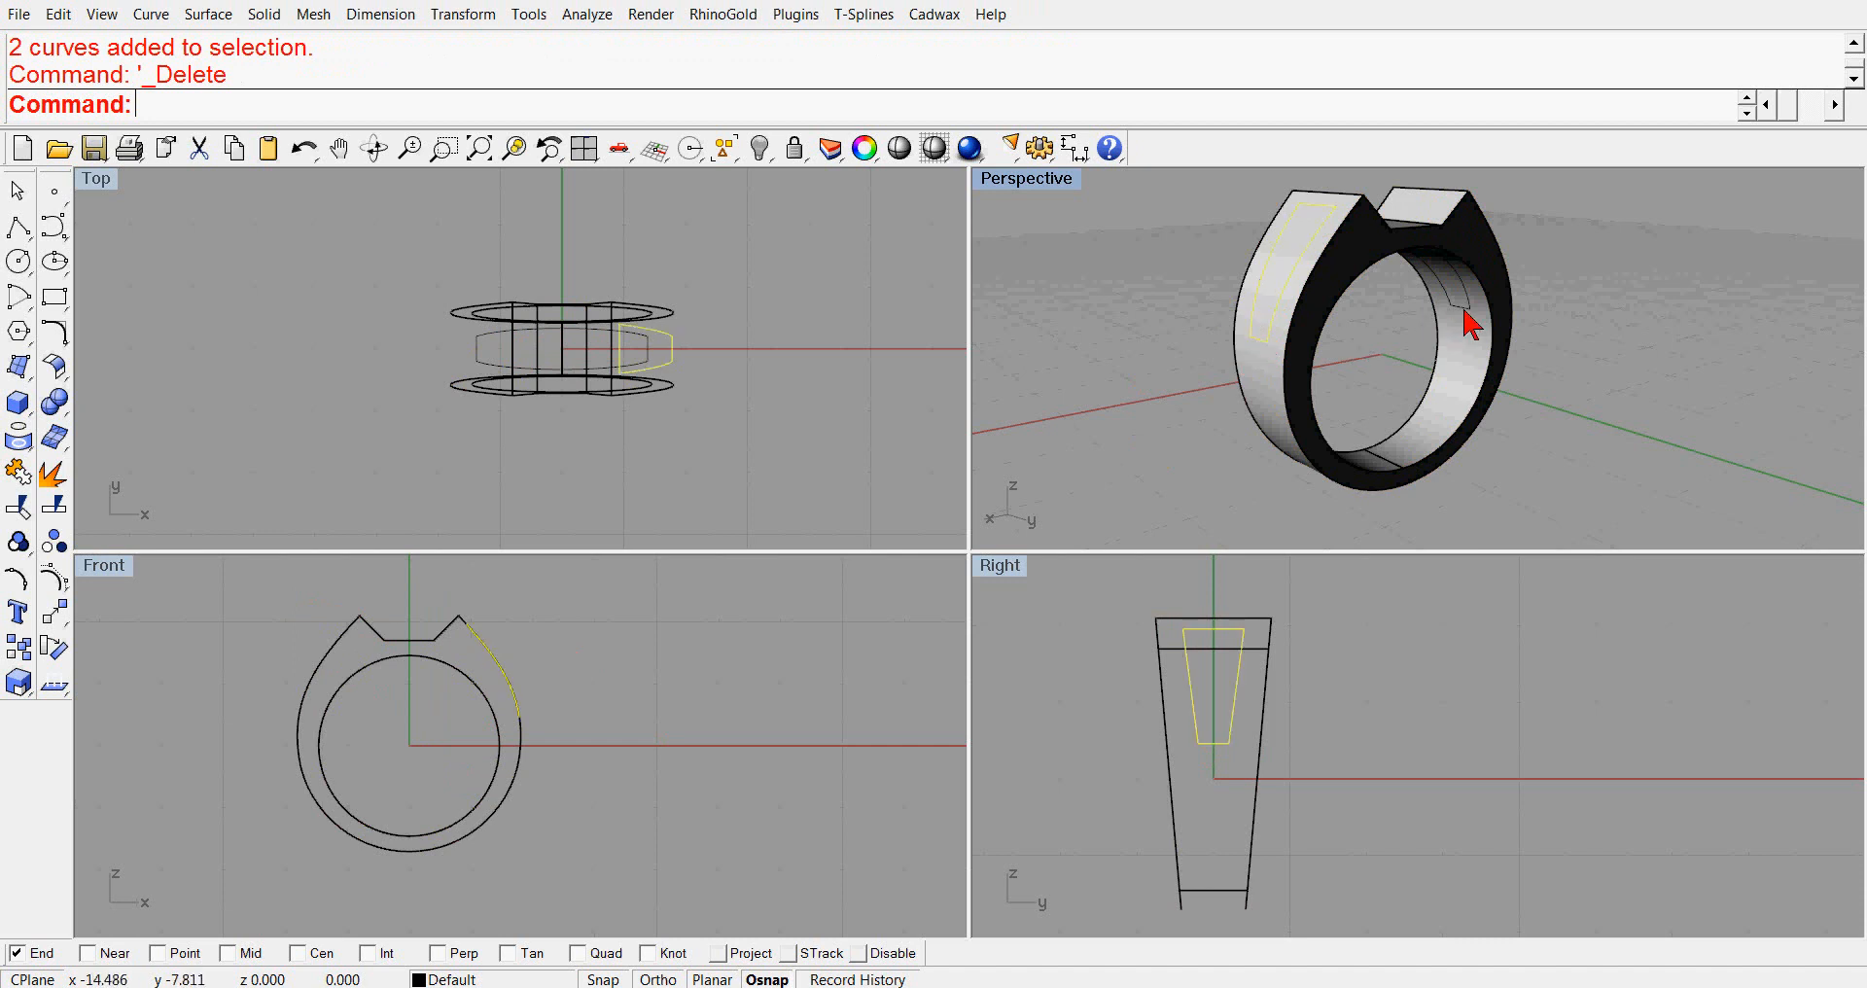
- Delete the extra projected curves and orbit to confirm only the shoulder outline remains
key("Delete")
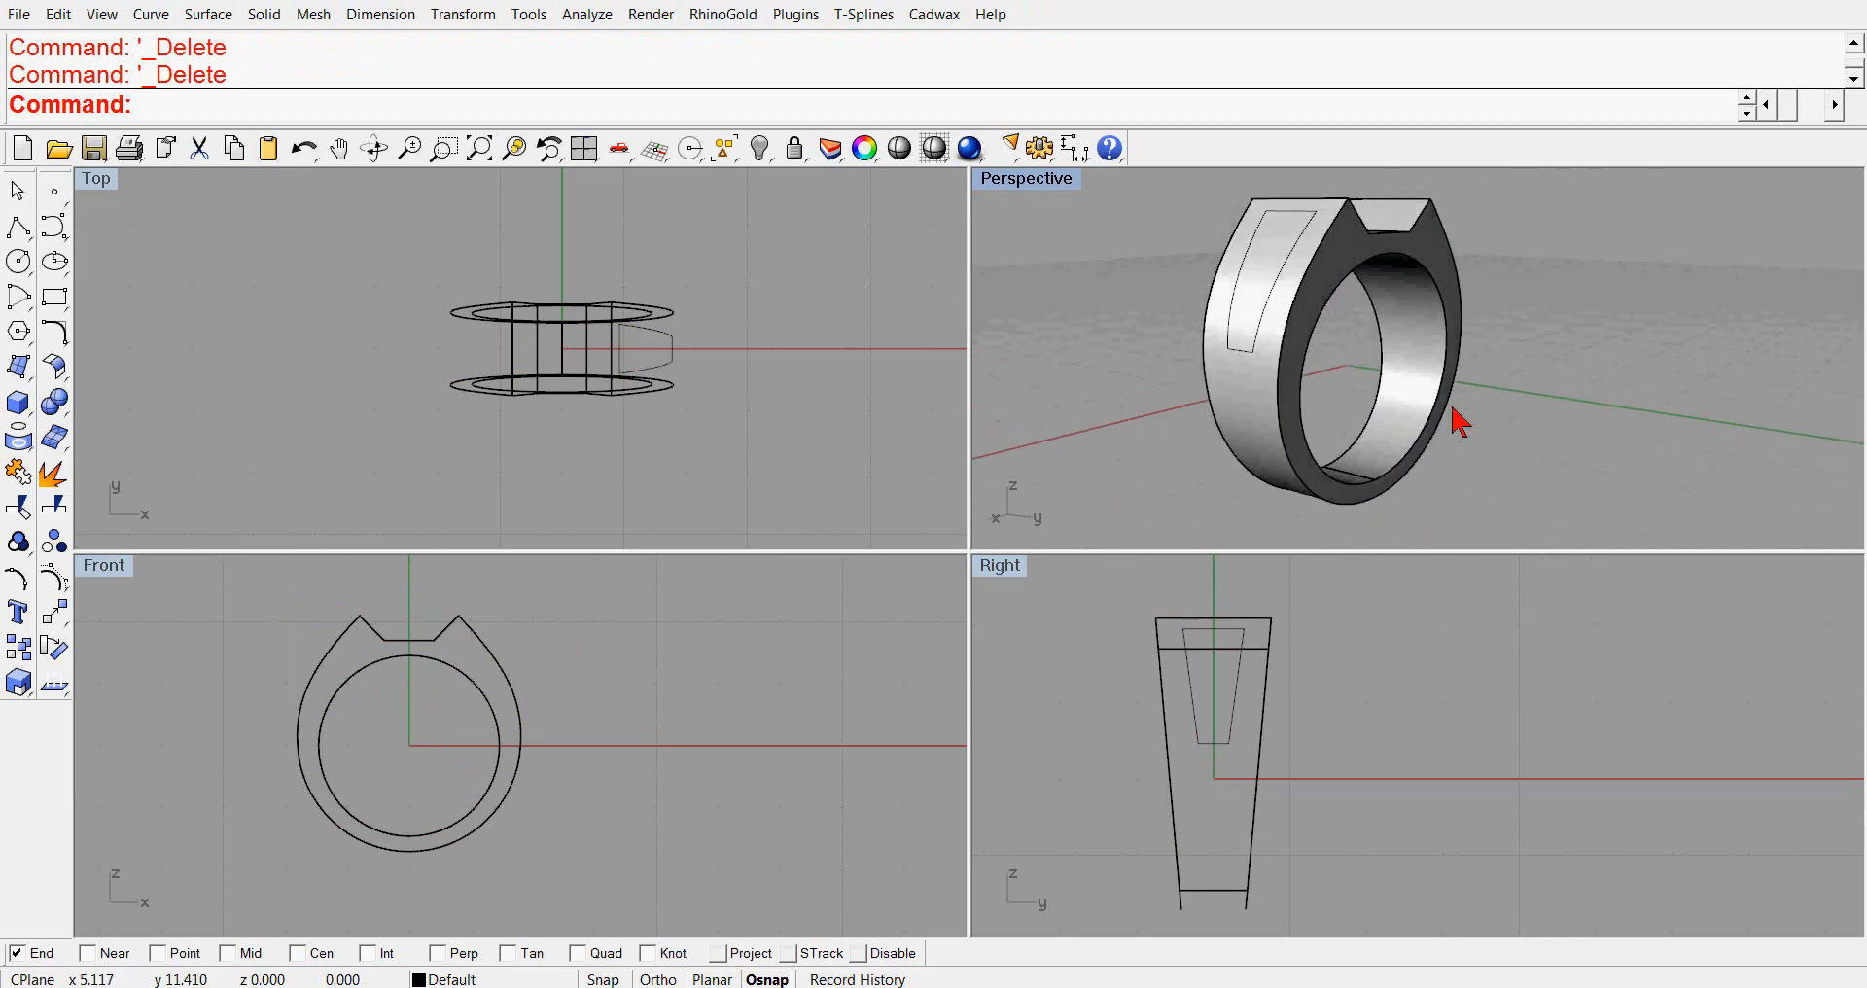
mouse_move(1490, 414)
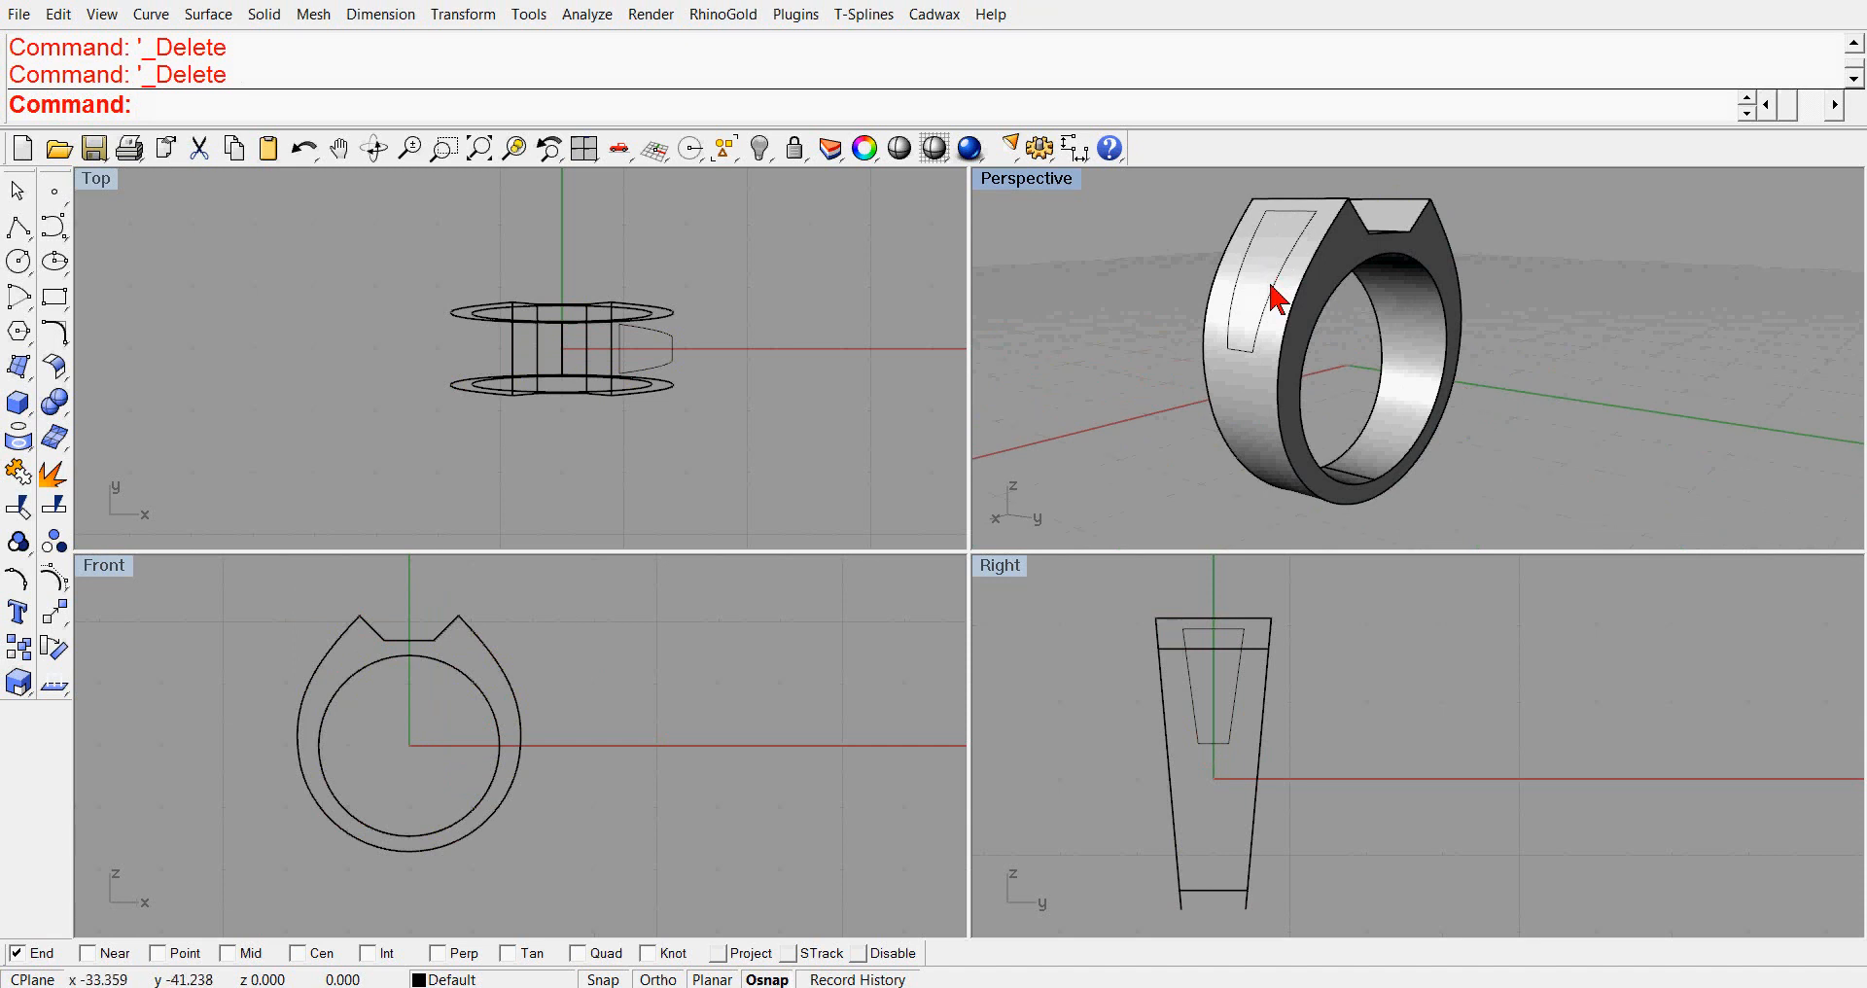
left_click_drag(1274, 298, 1369, 369)
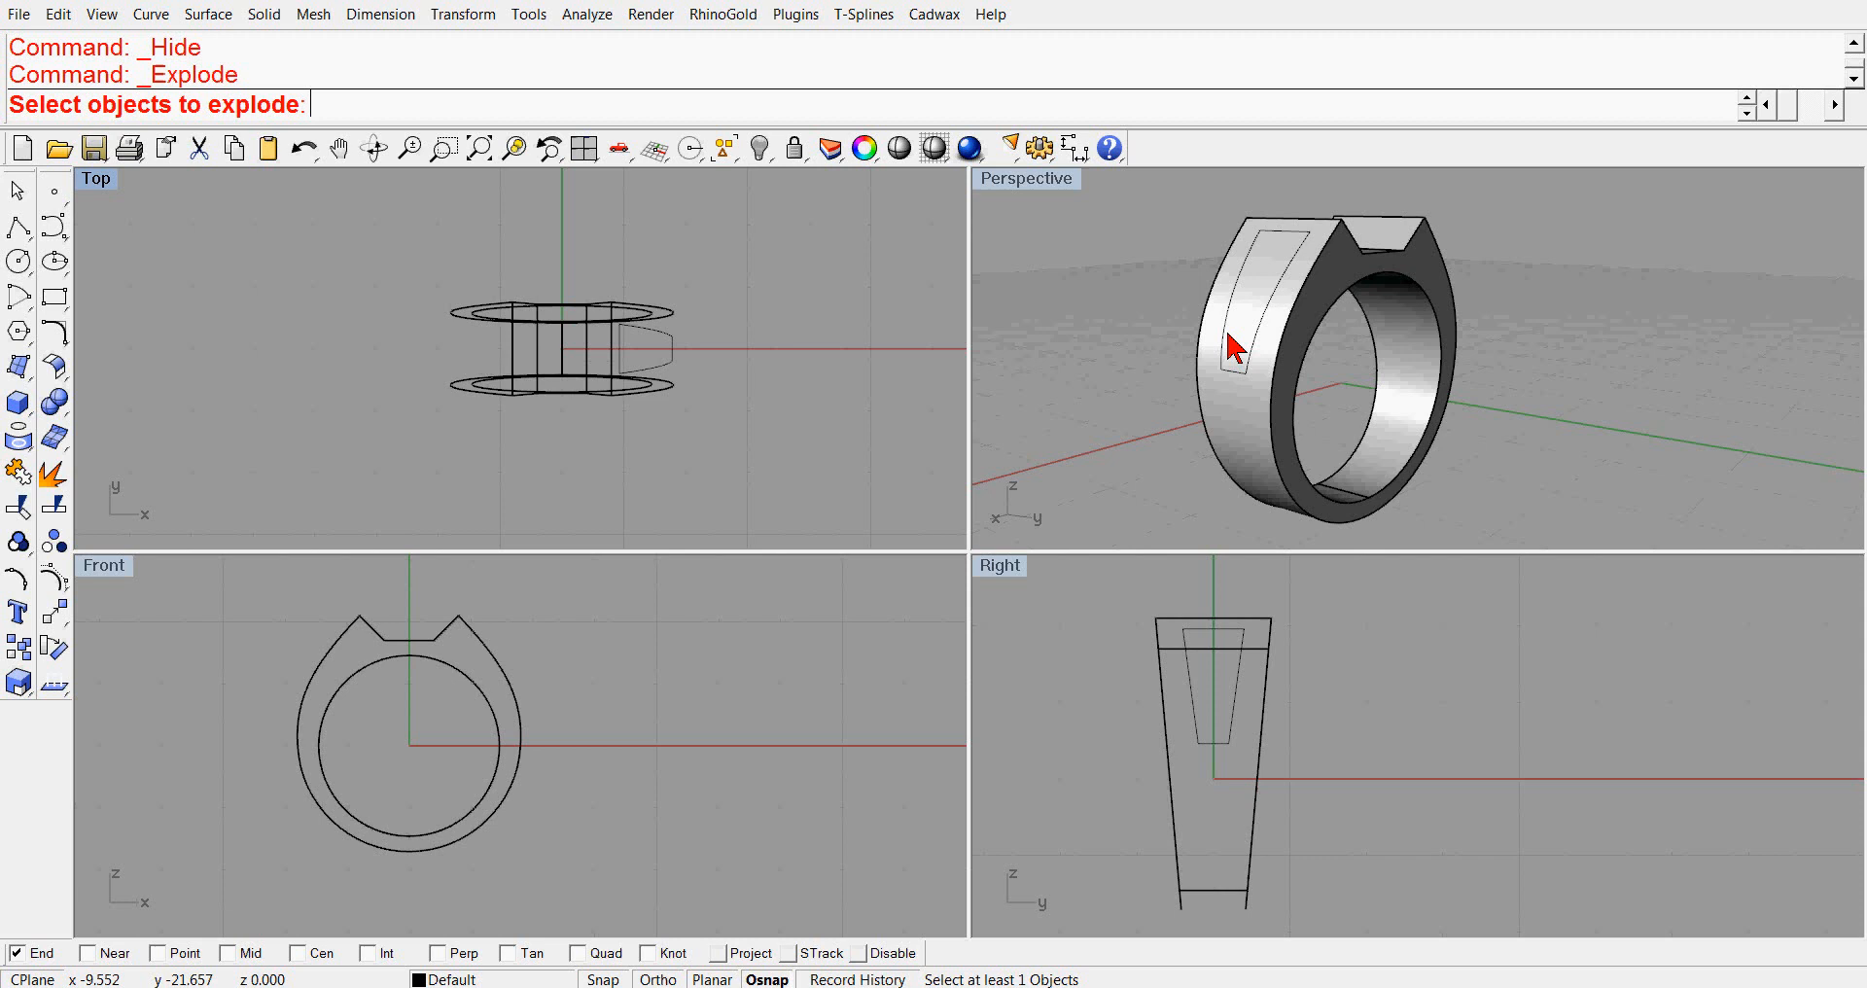
- Explode the ring, split it with the projected outline, and delete the leftover pieces
left_click(52, 503)
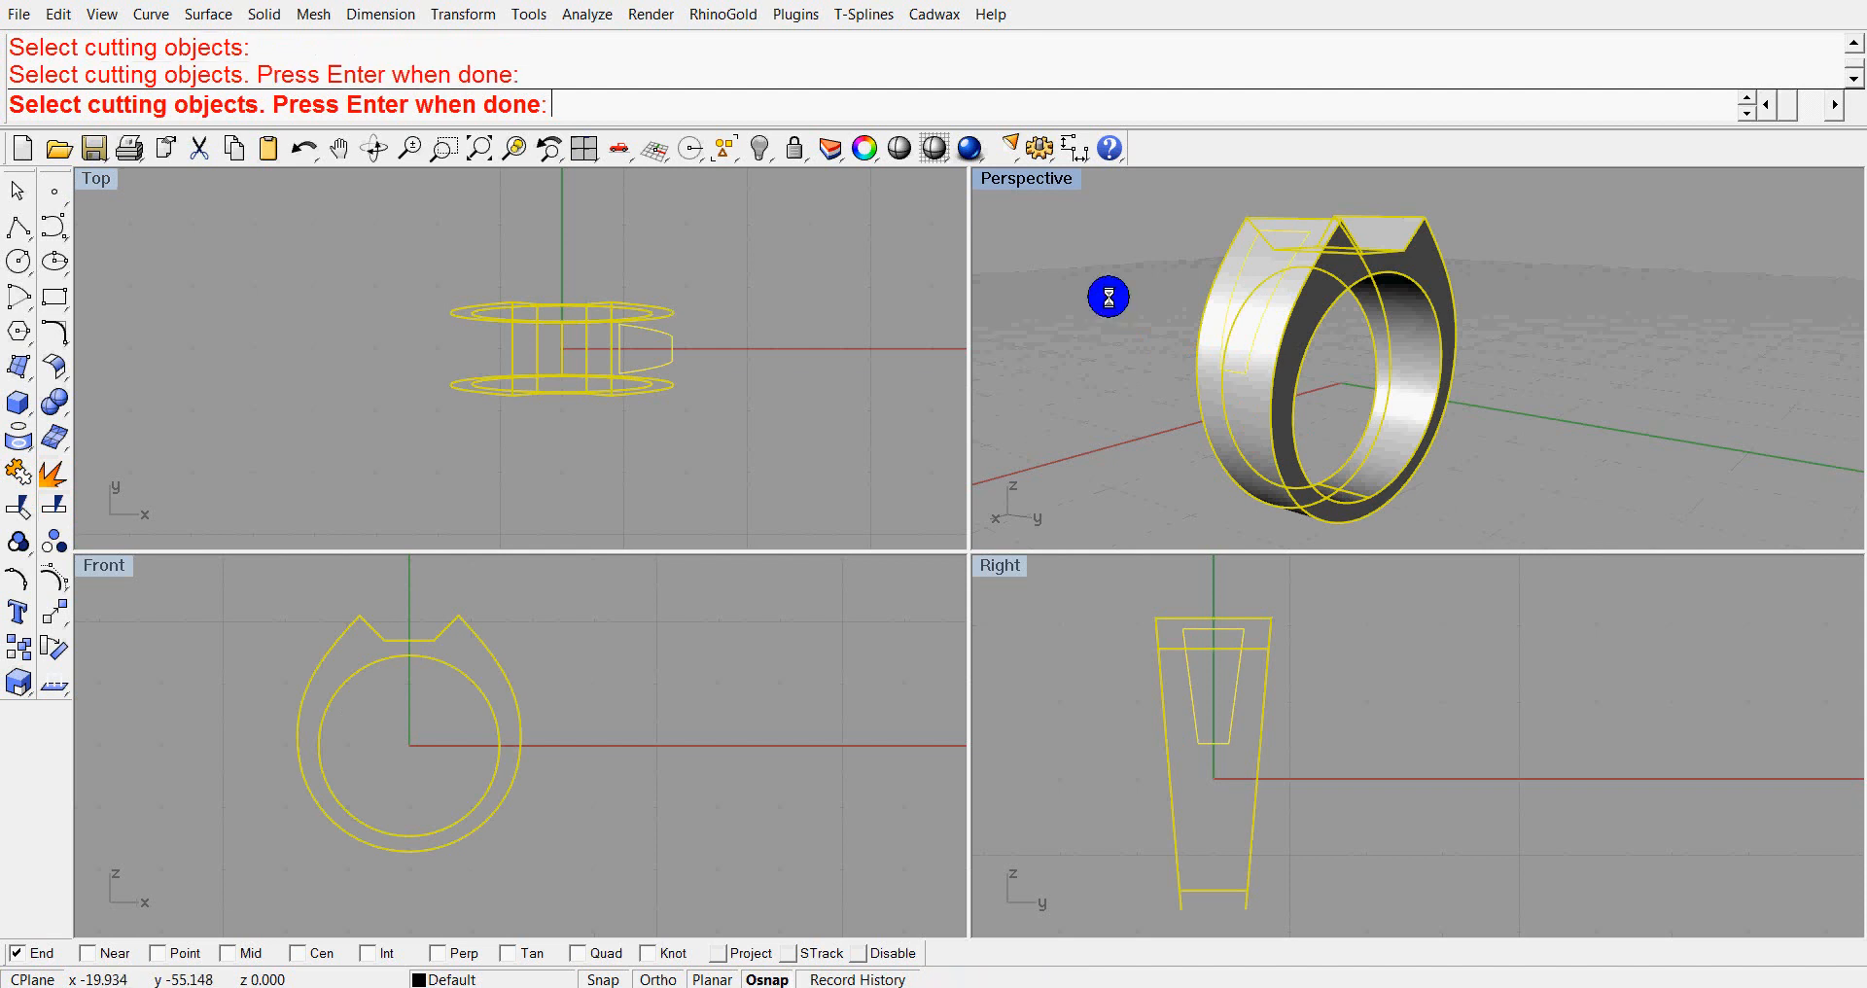
key("enter")
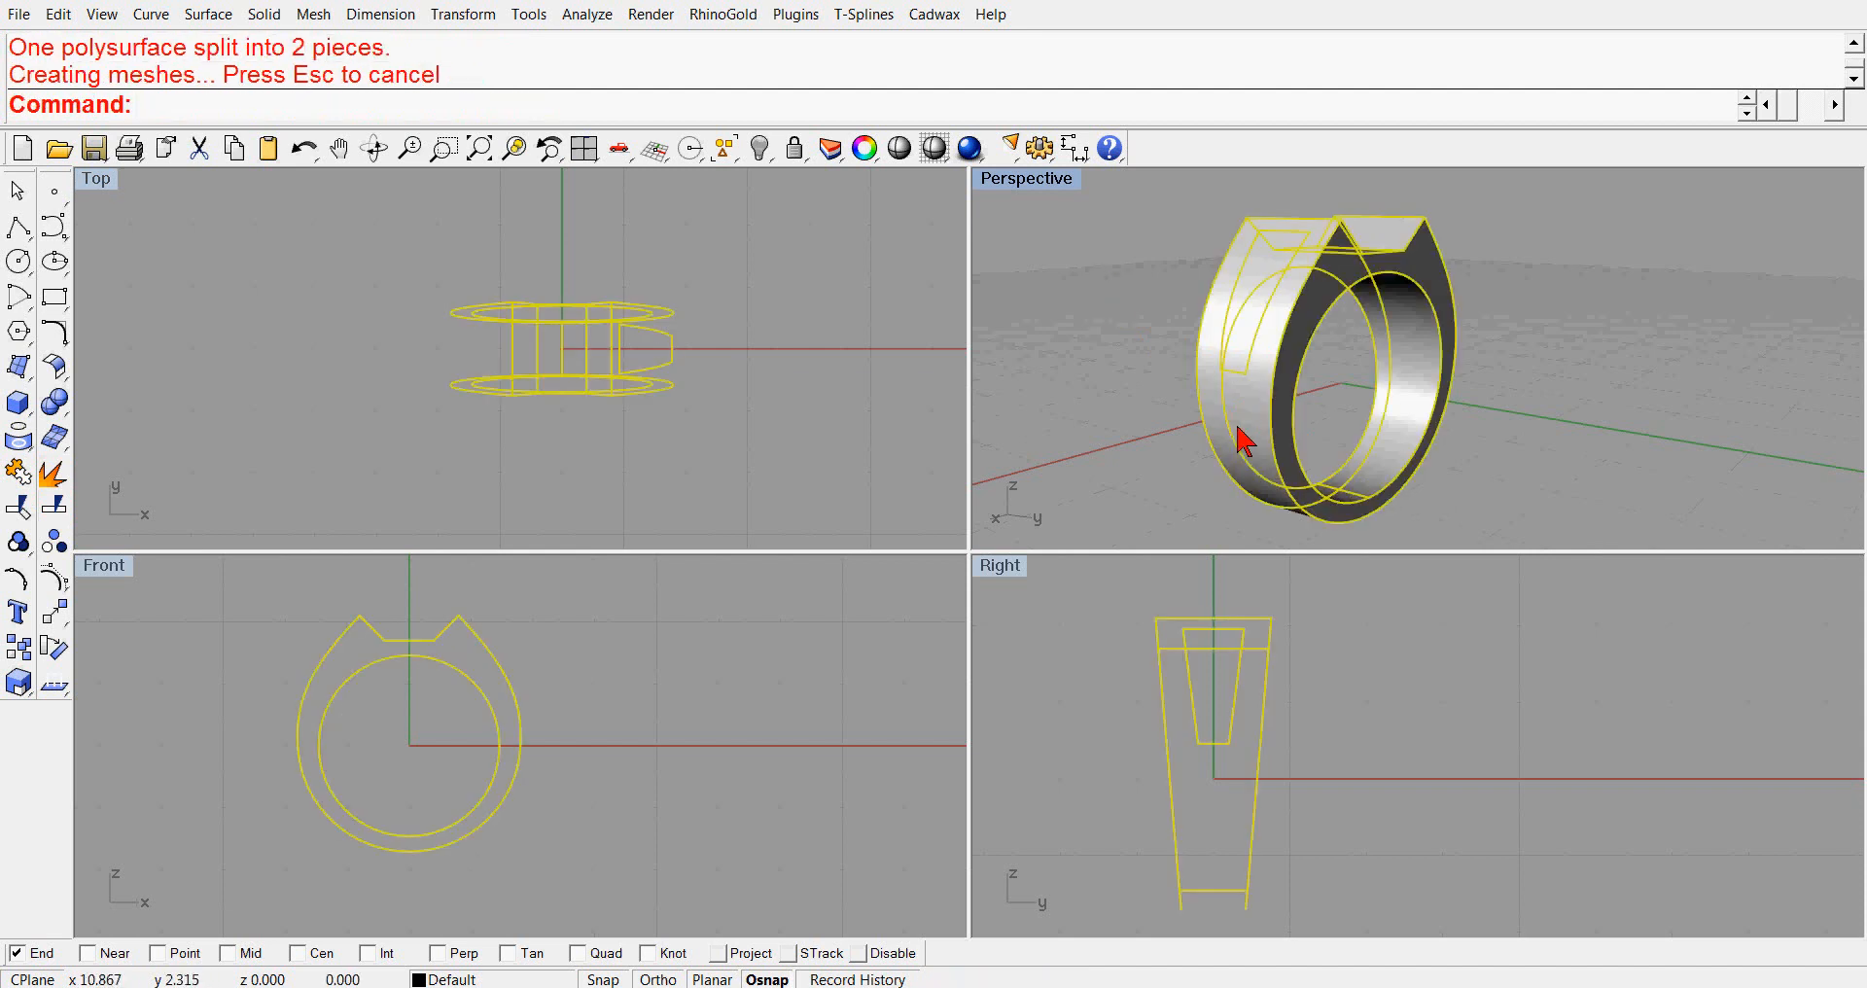
key("Delete")
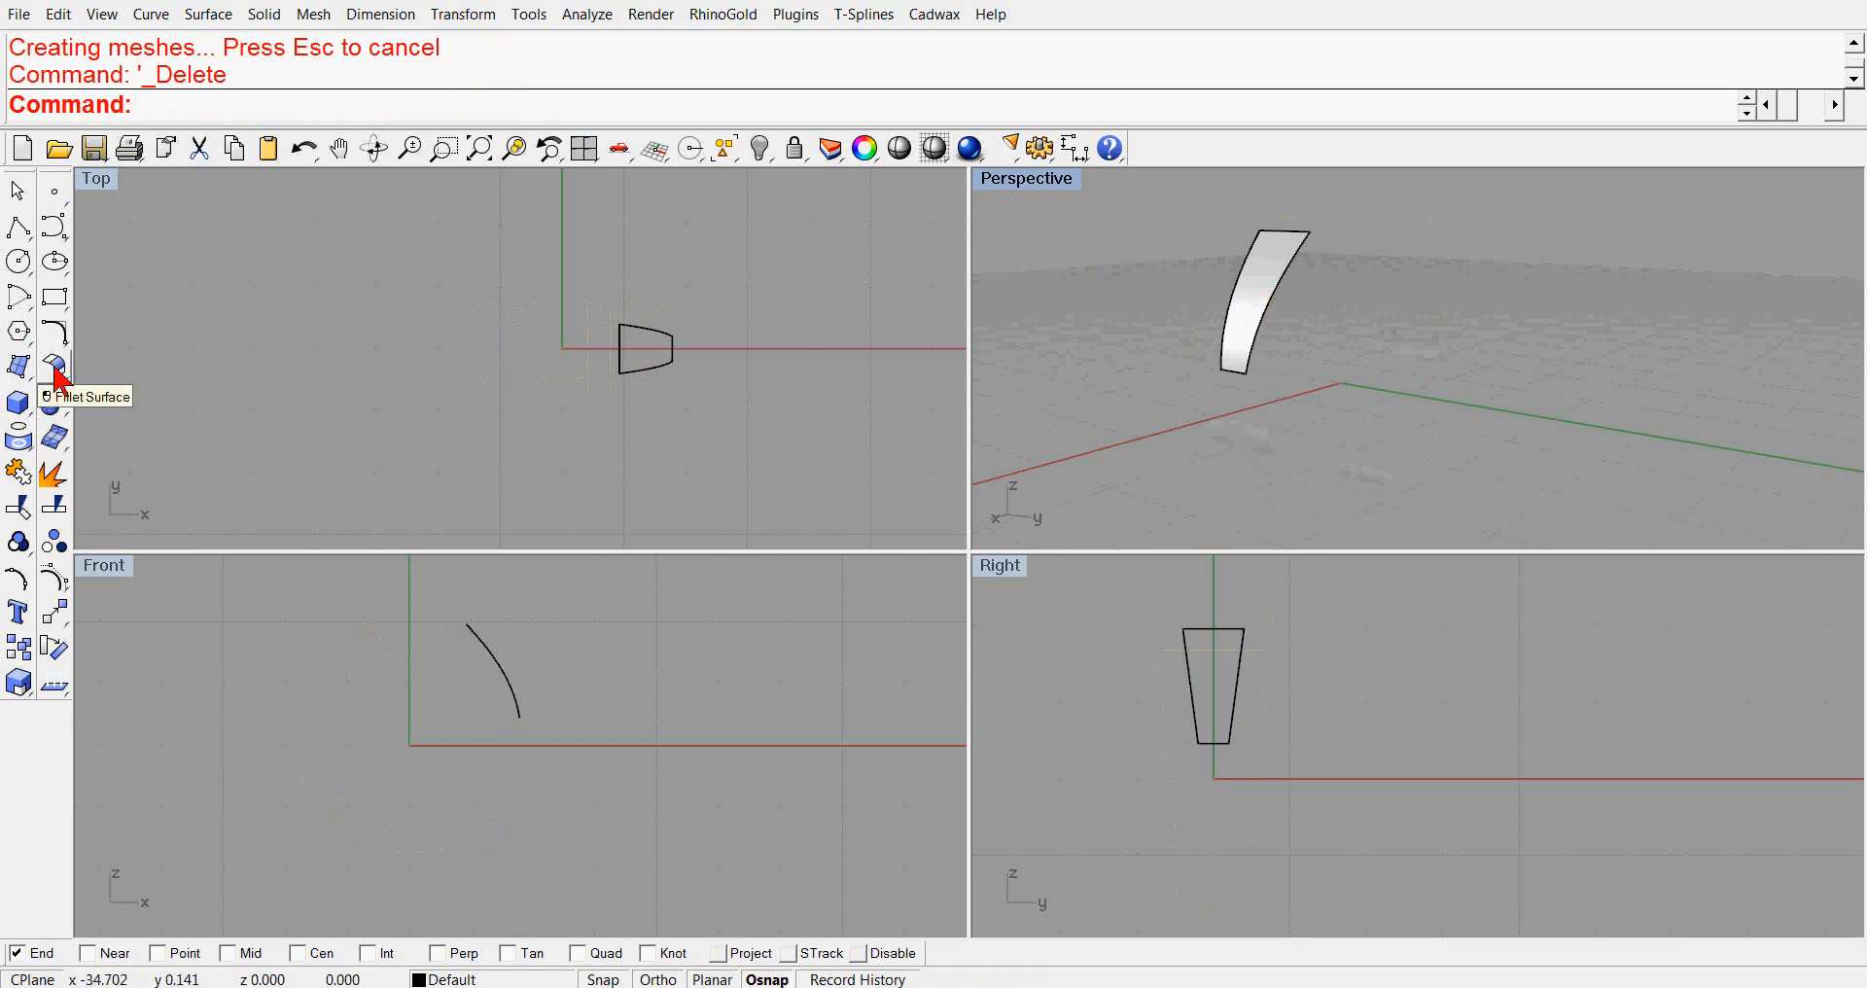
- Offset the curved trapezoid patch as a solid on both sides with distance 1
left_click(53, 361)
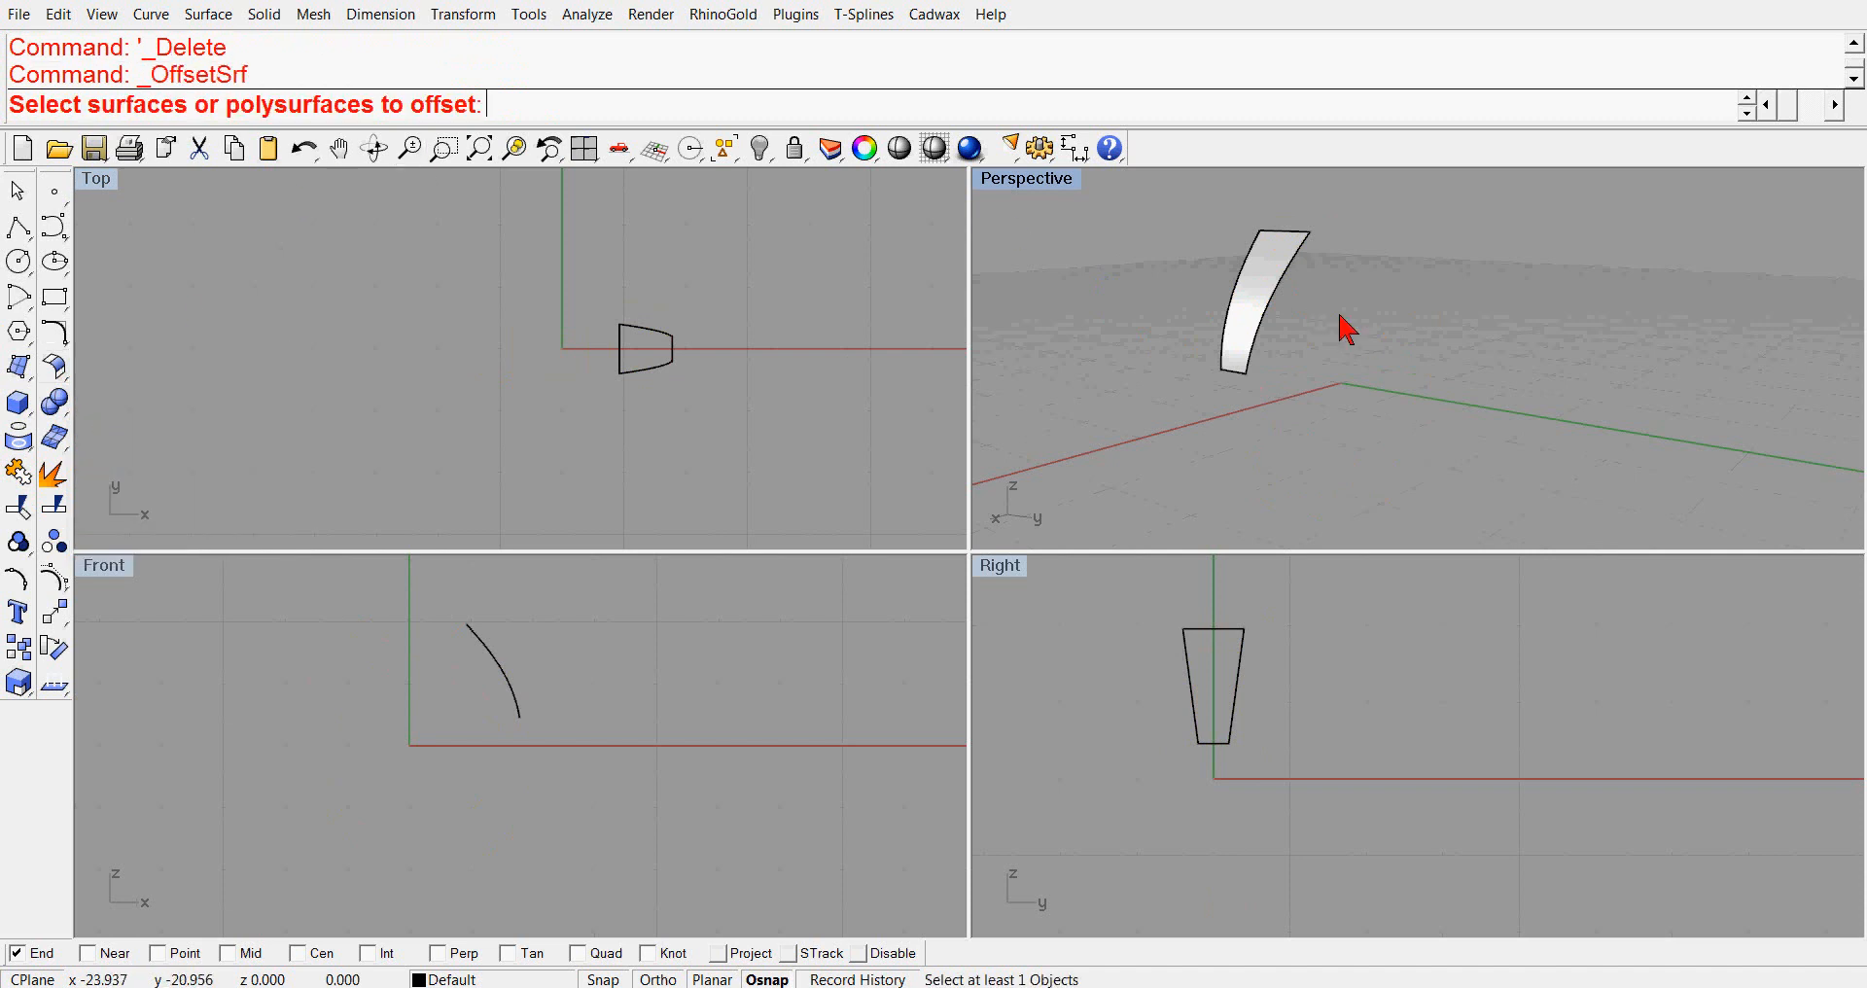
left_click(1256, 298)
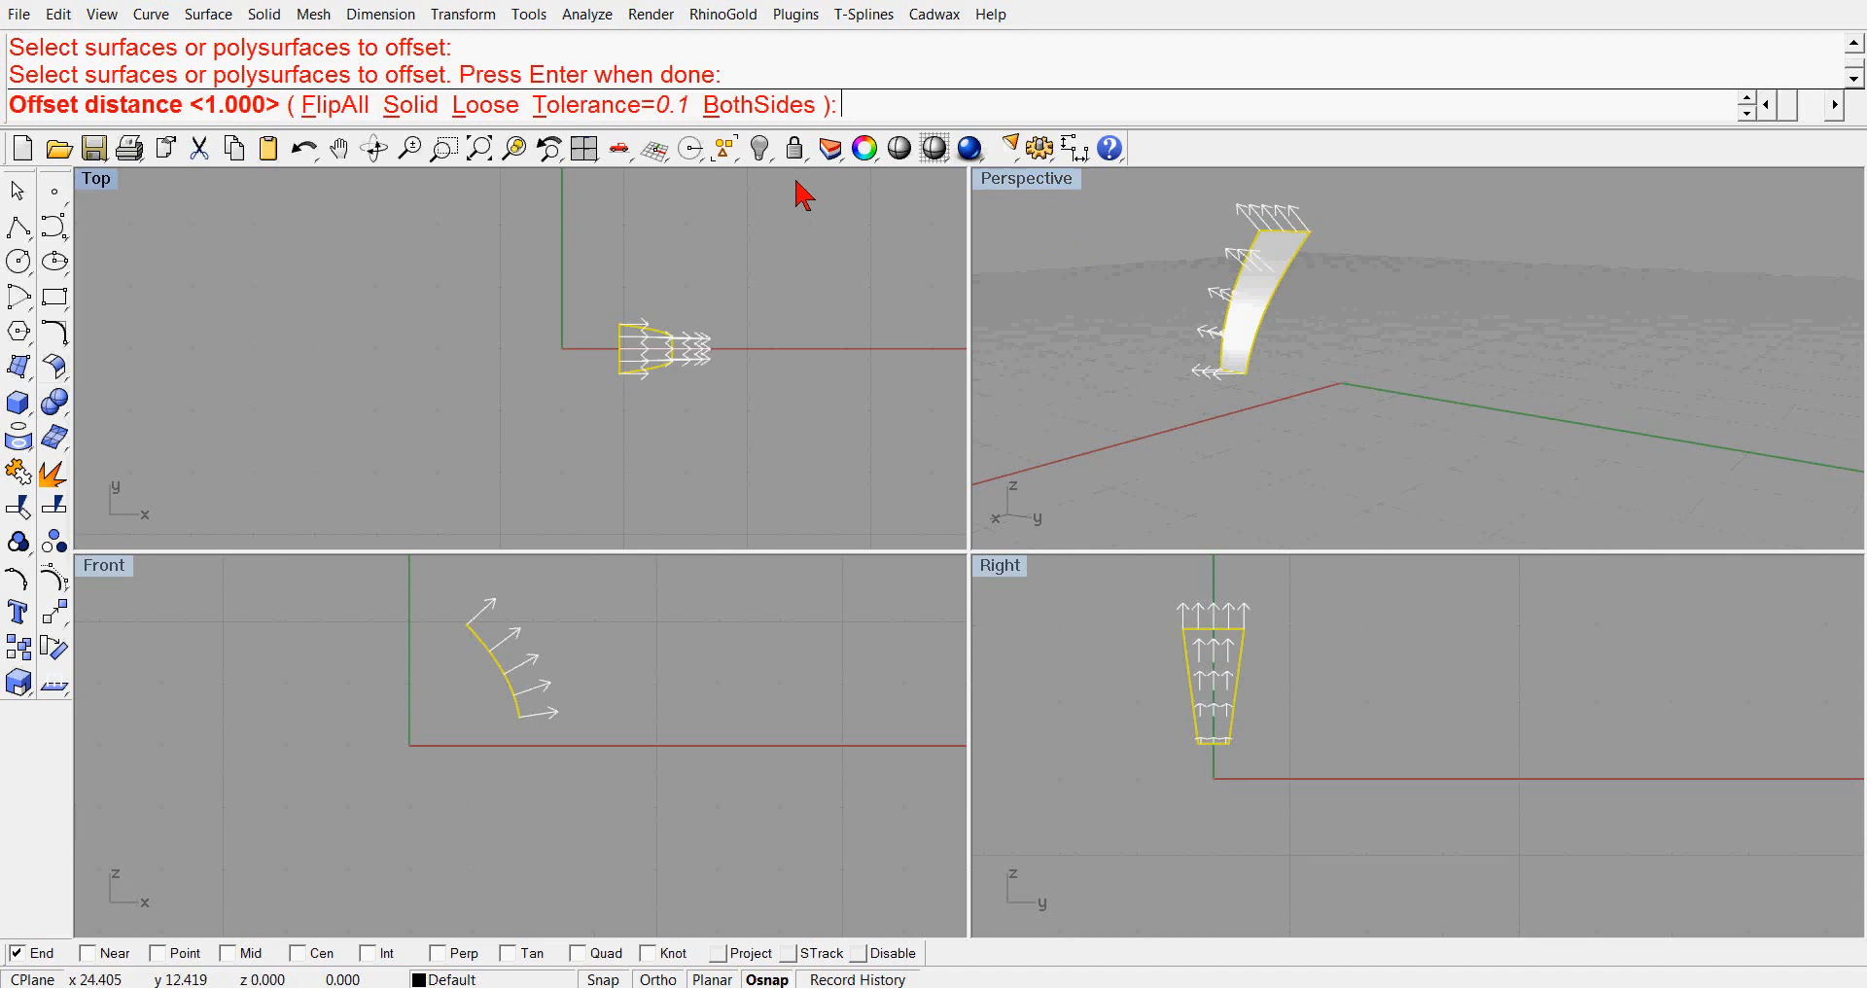
left_click(409, 105)
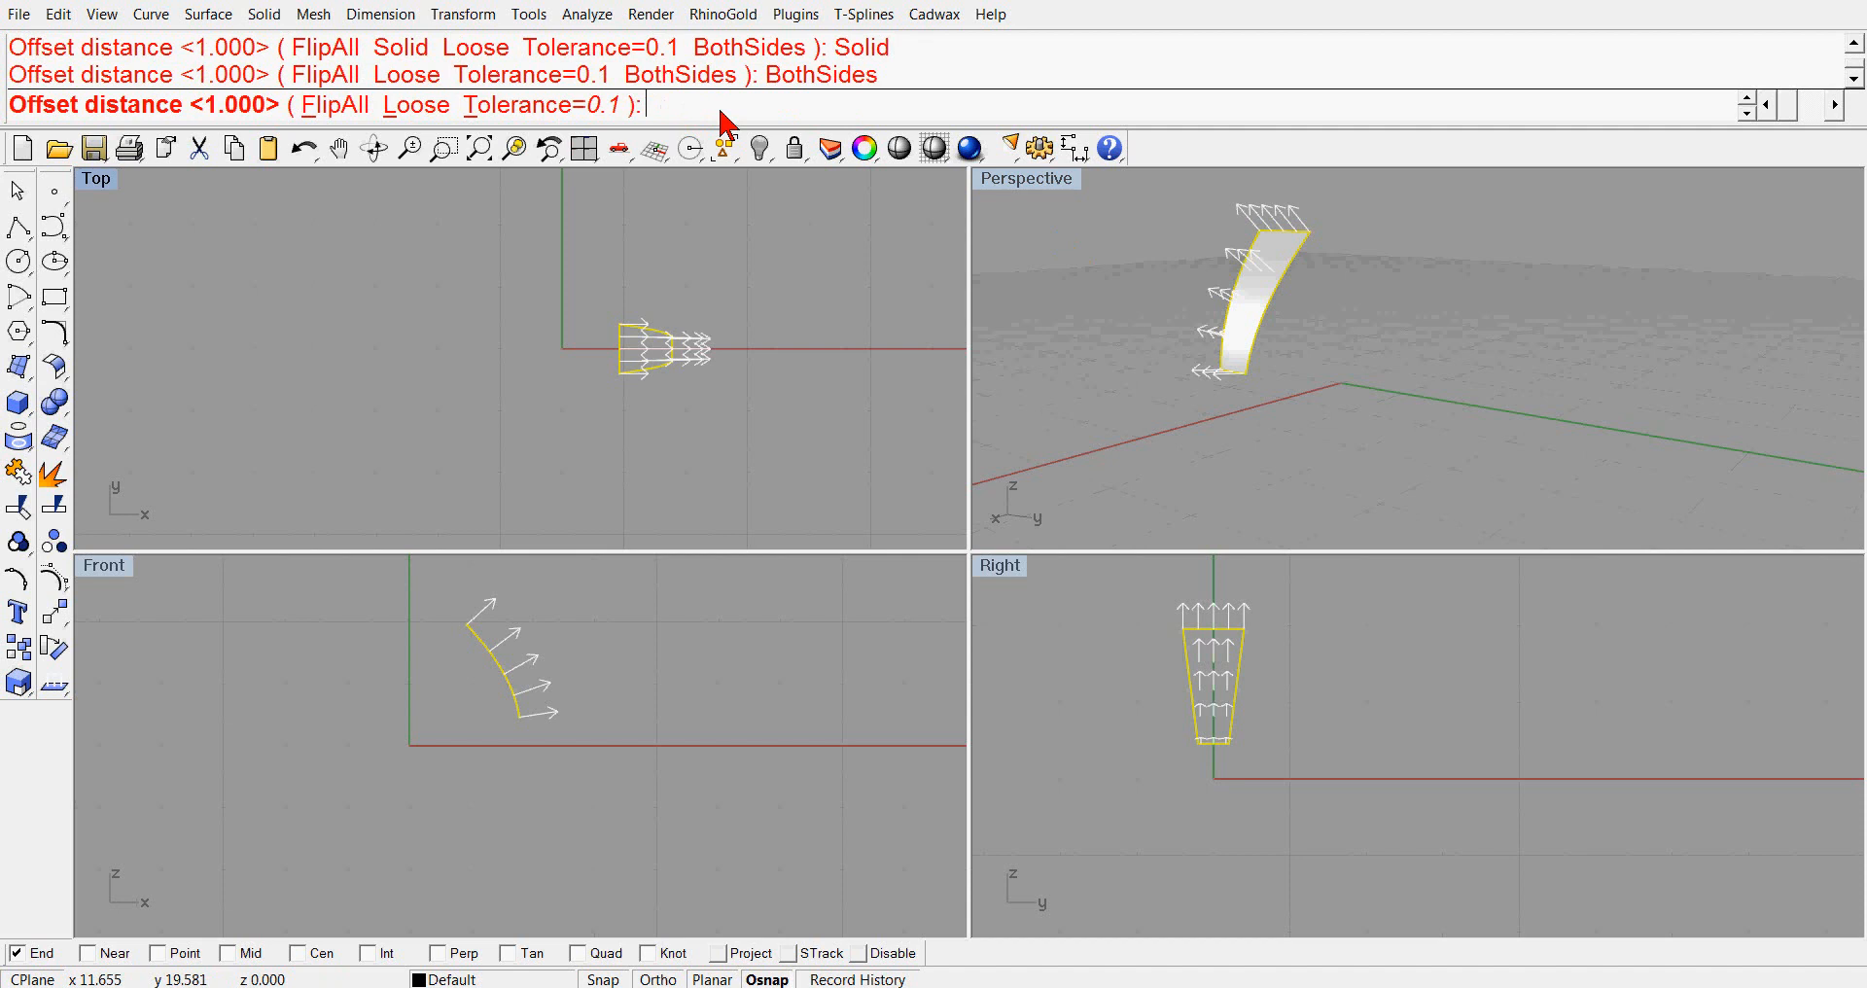
type("1")
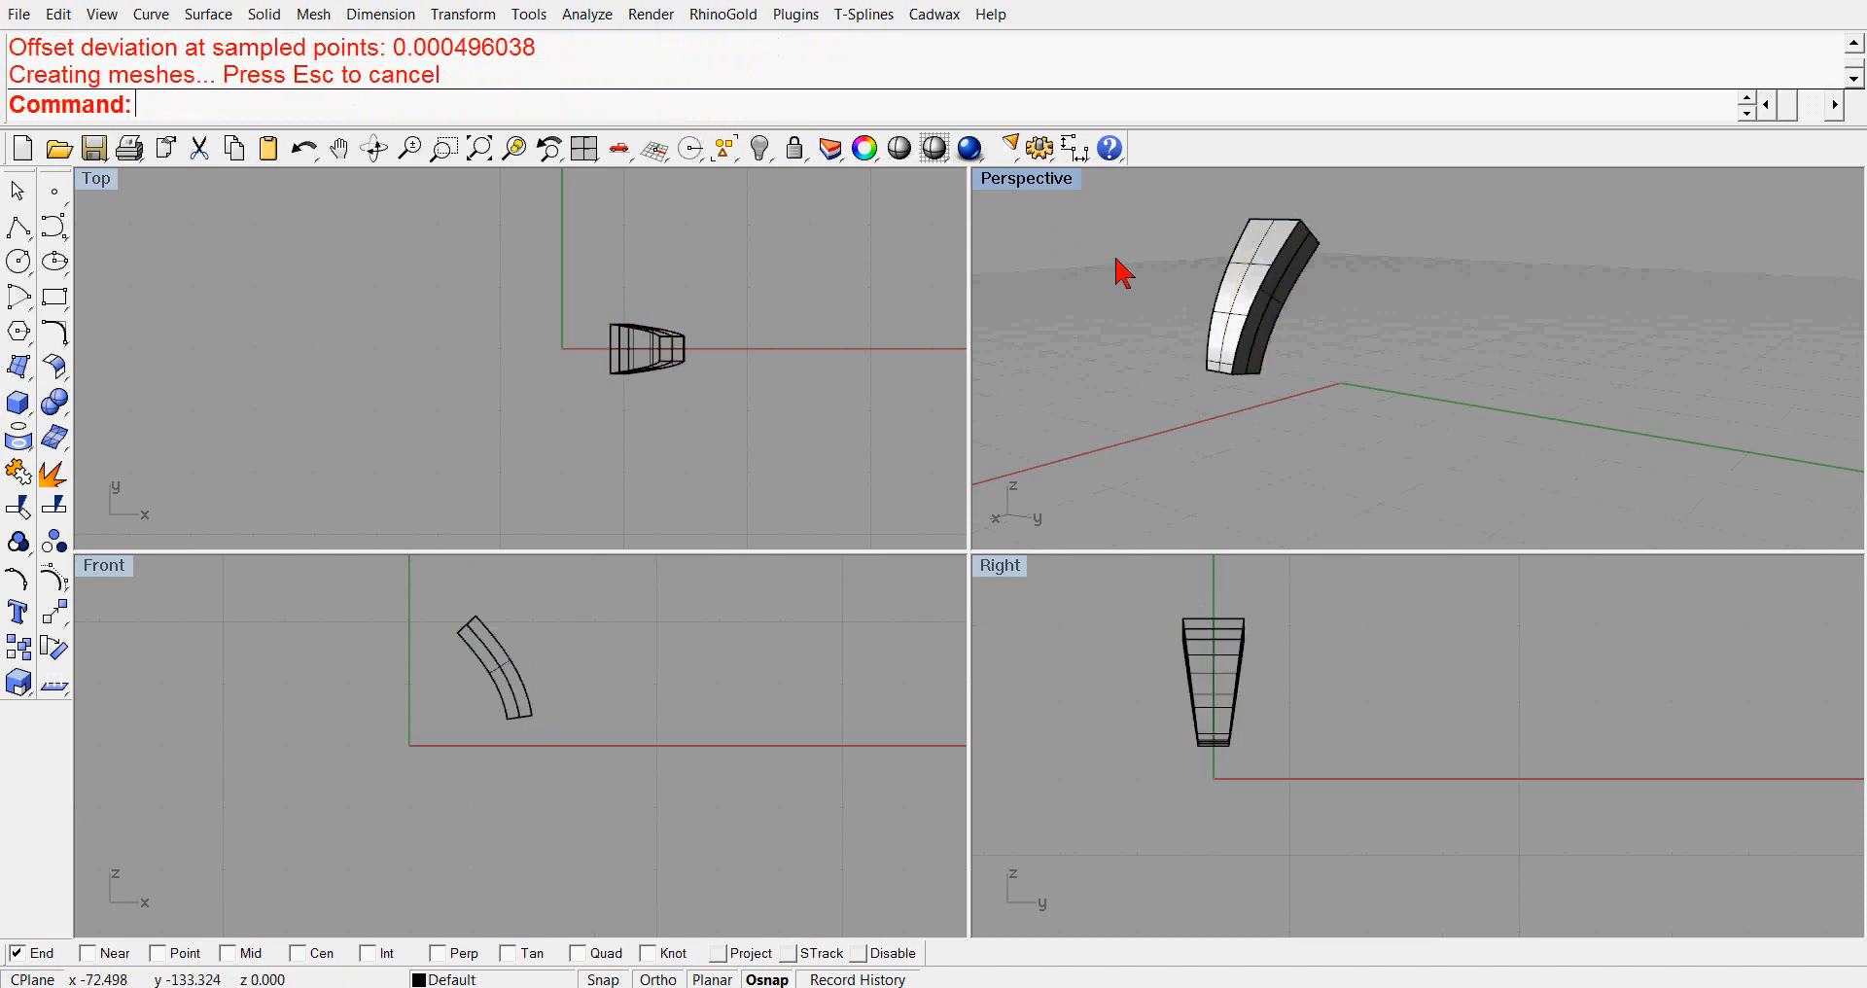
mouse_move(759, 148)
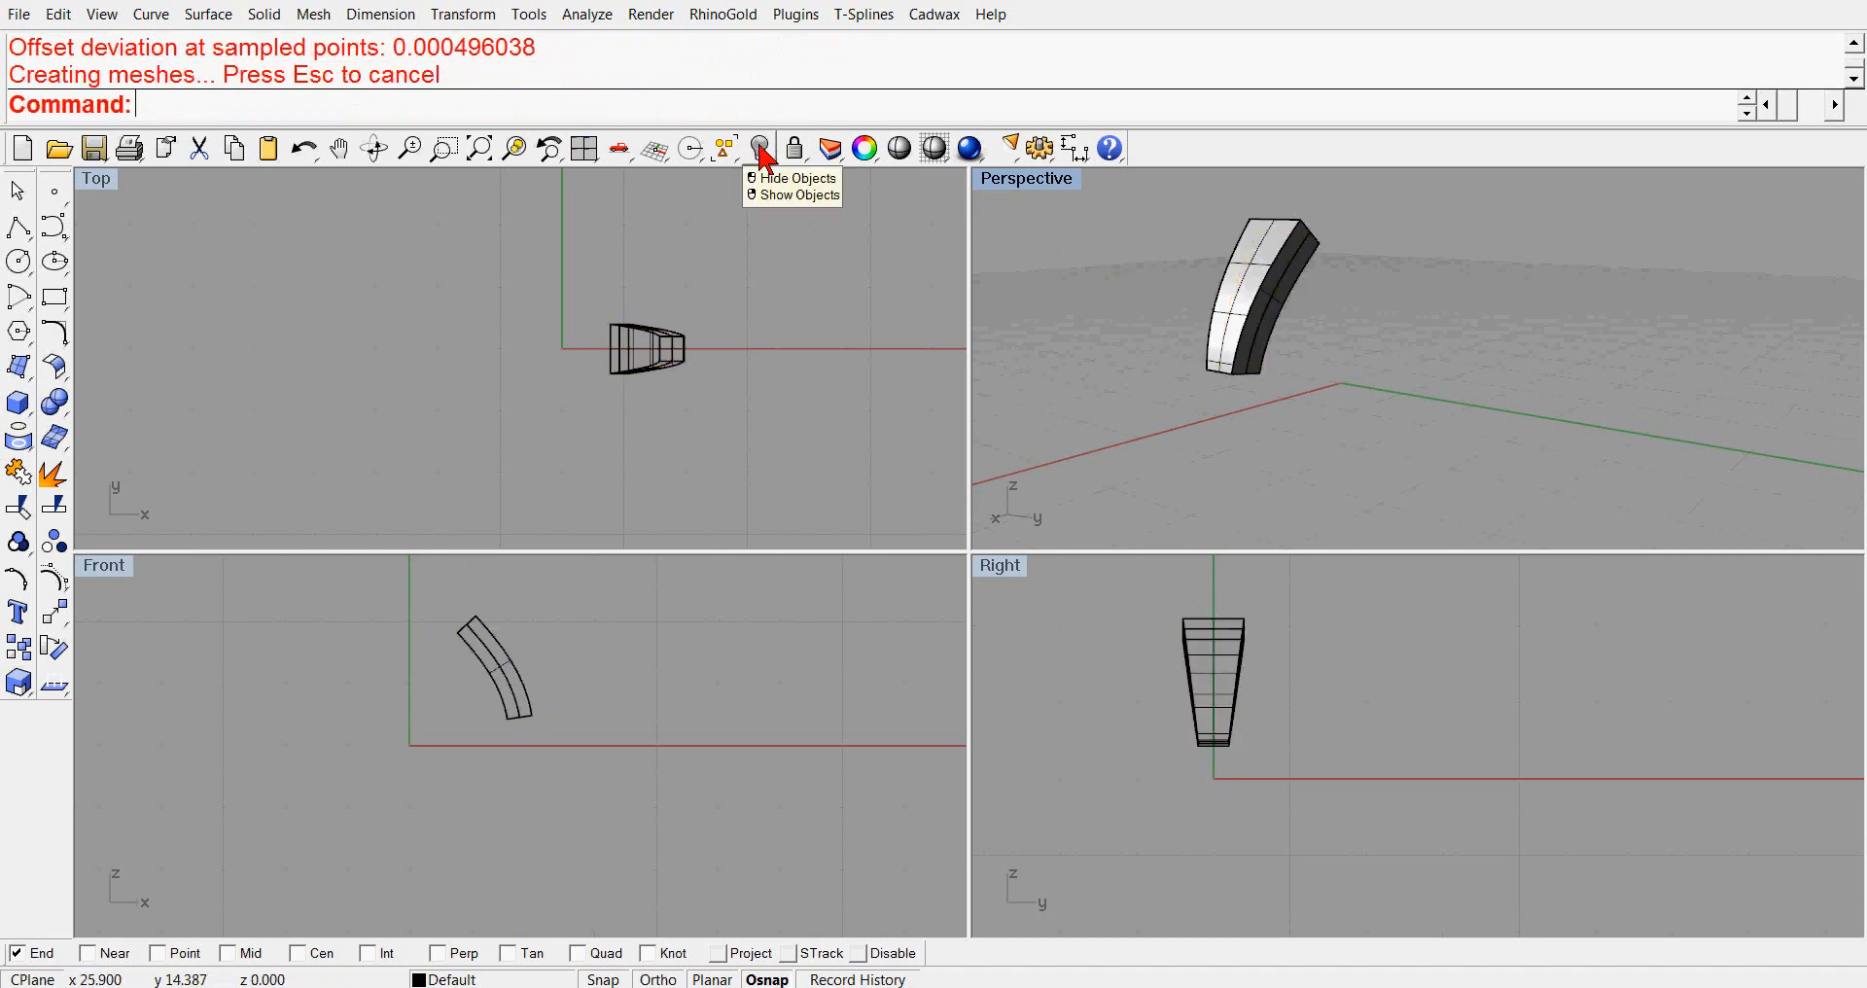
- Show the hidden ring, then Boolean Difference it with the ring as the object to cut
left_click(758, 147)
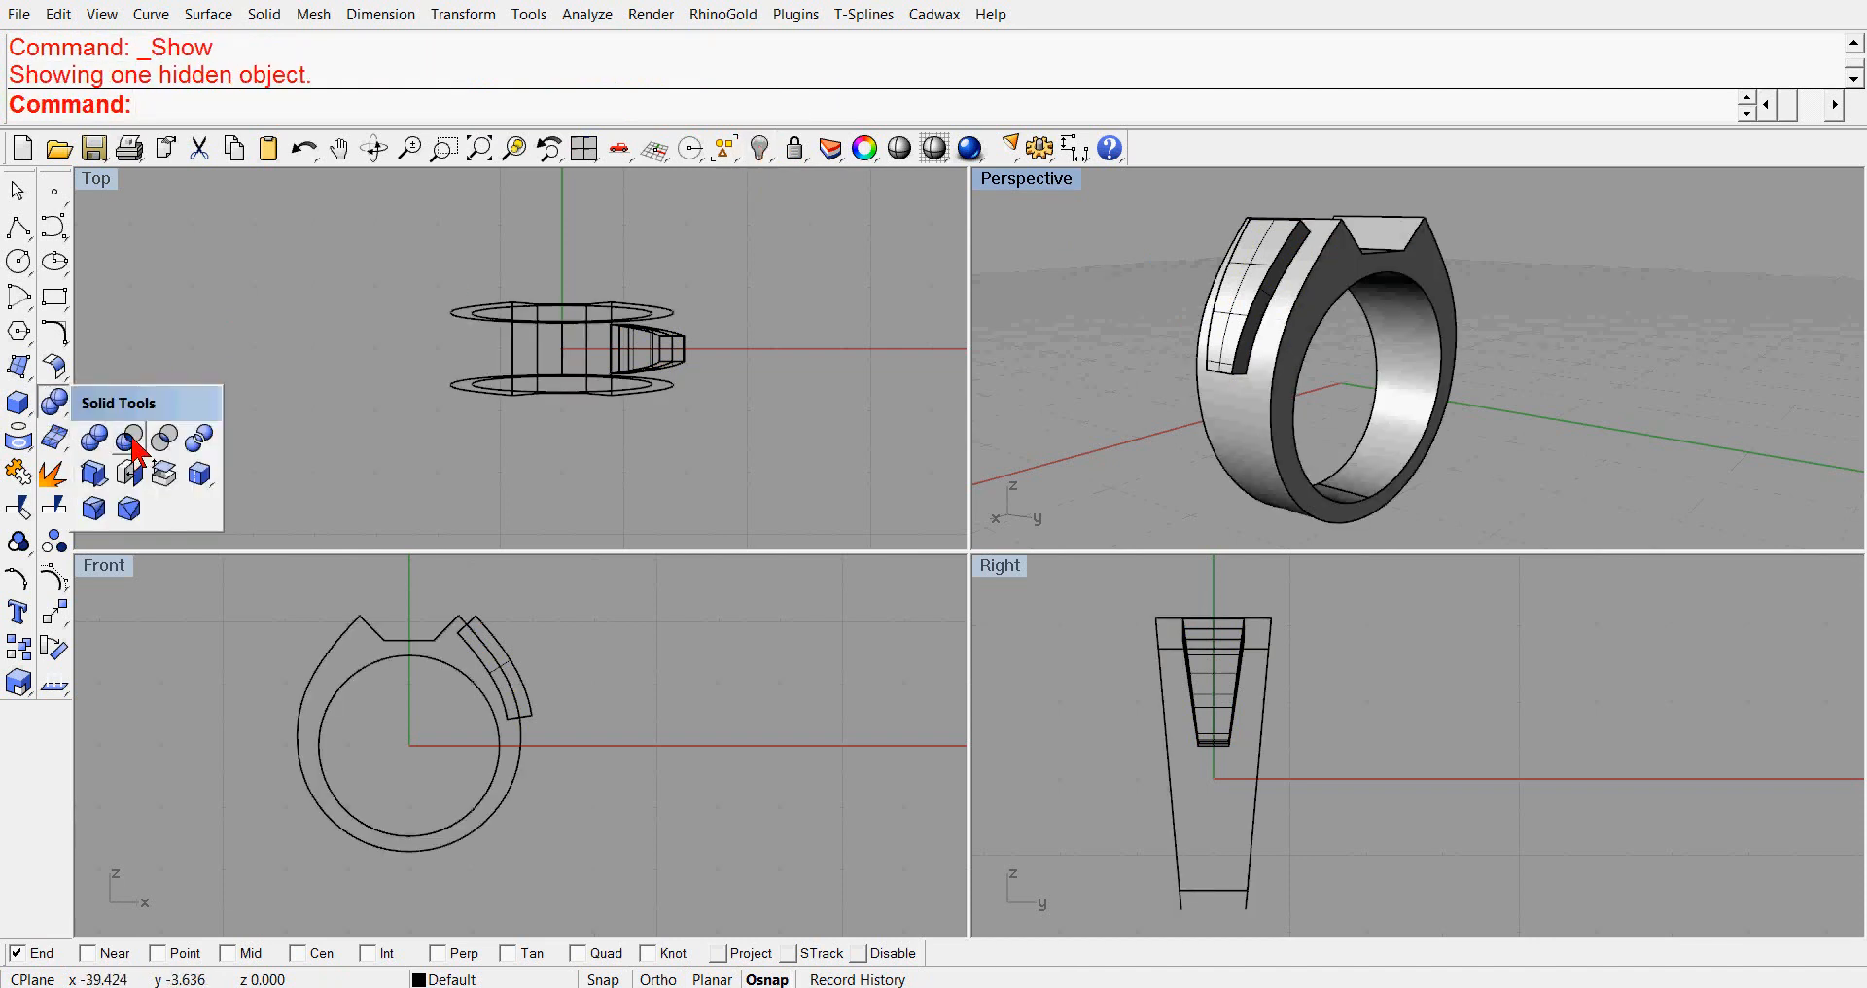
left_click(129, 440)
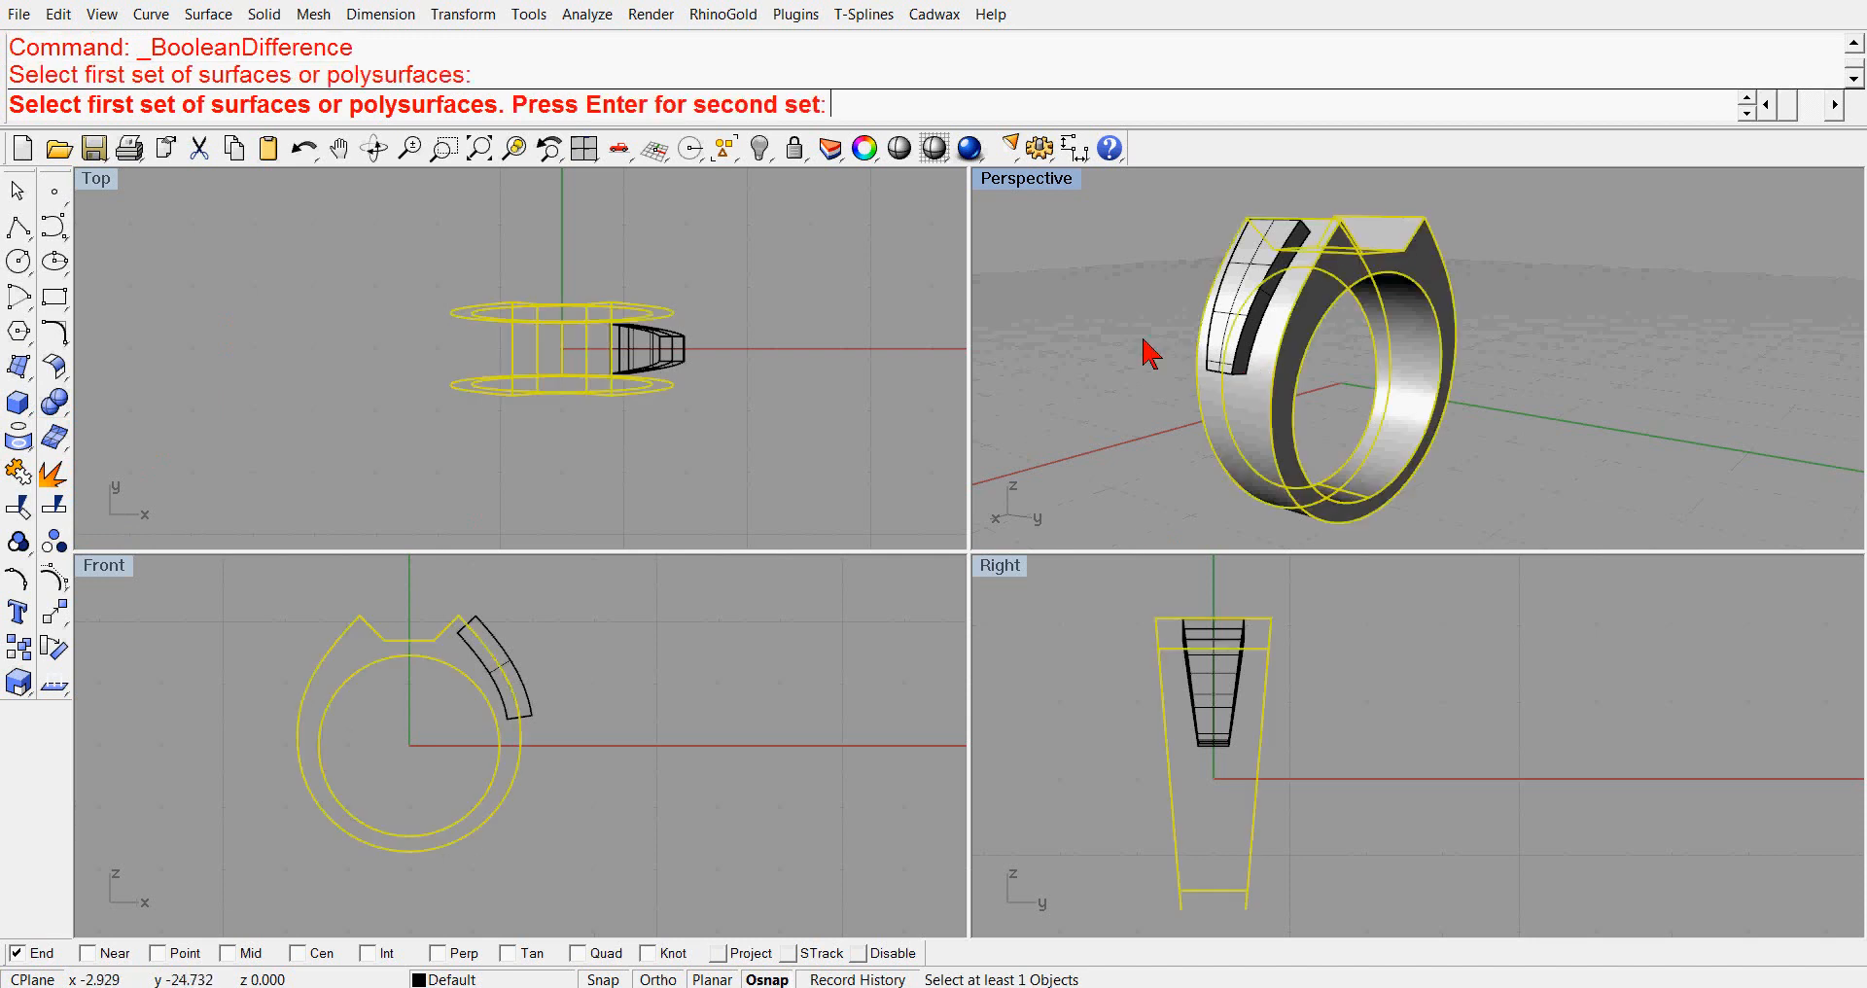
key("enter")
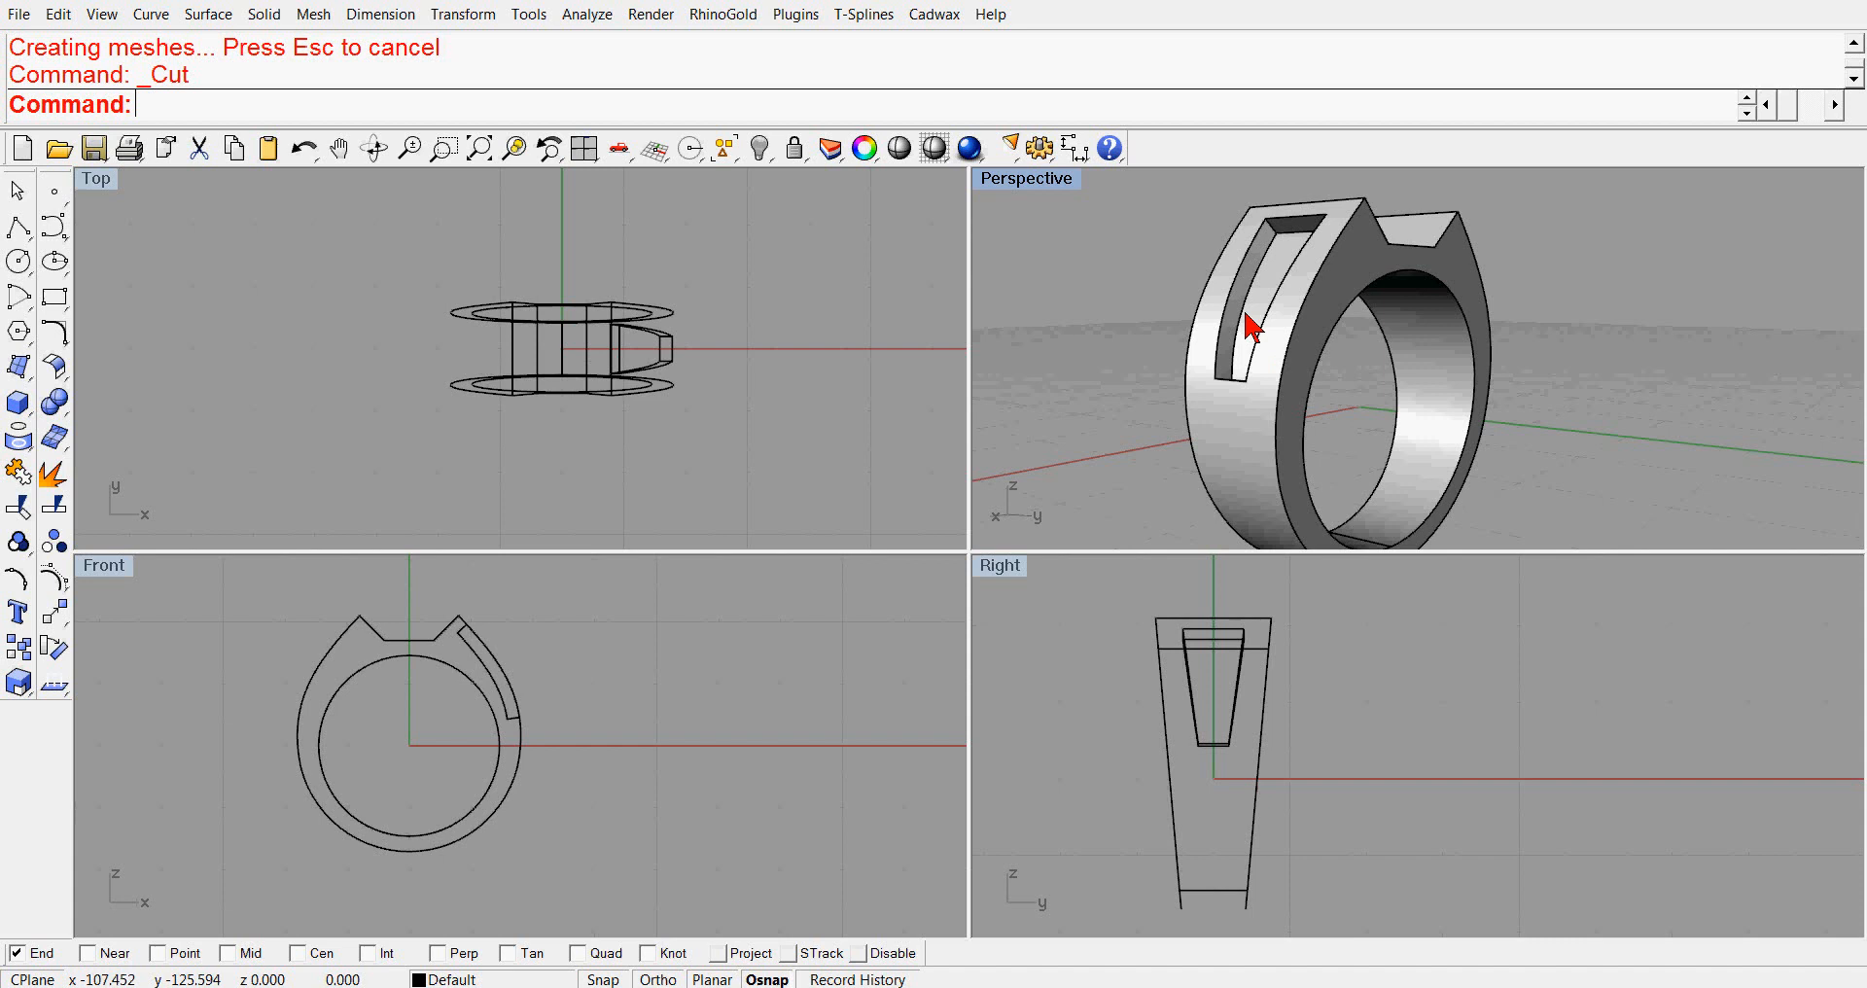
mouse_move(1254, 324)
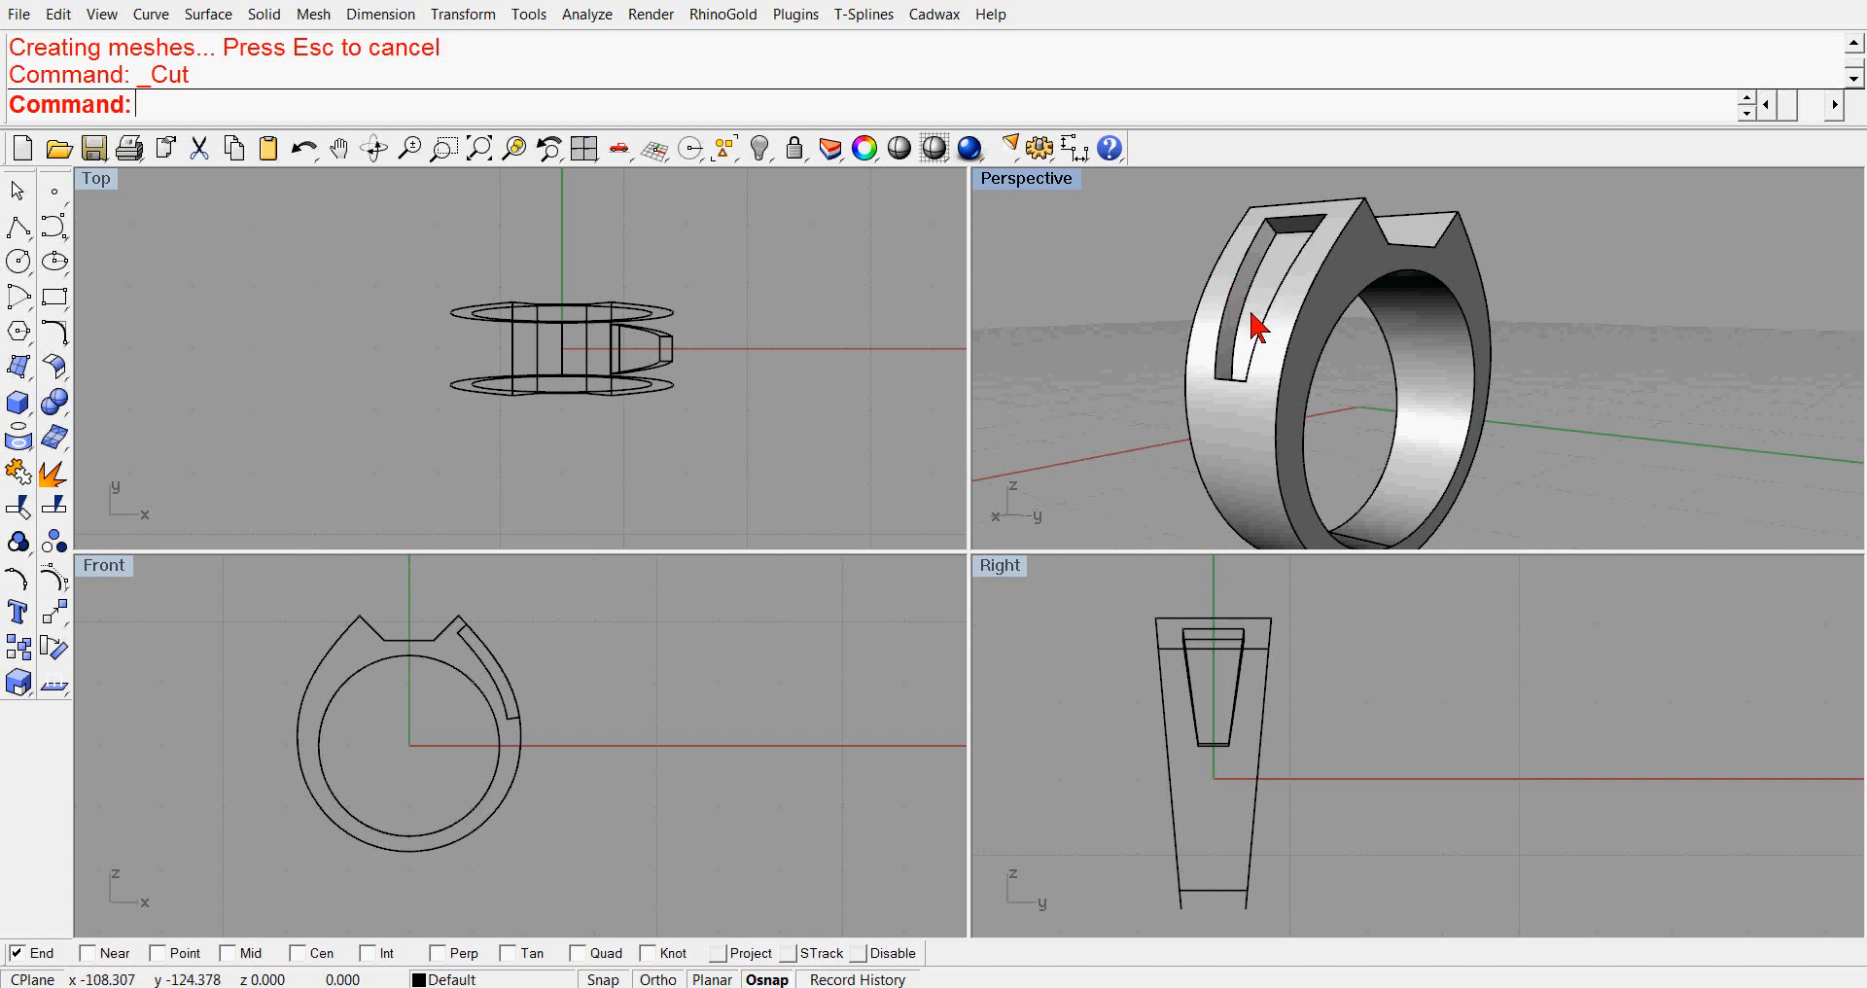
mouse_move(1246, 381)
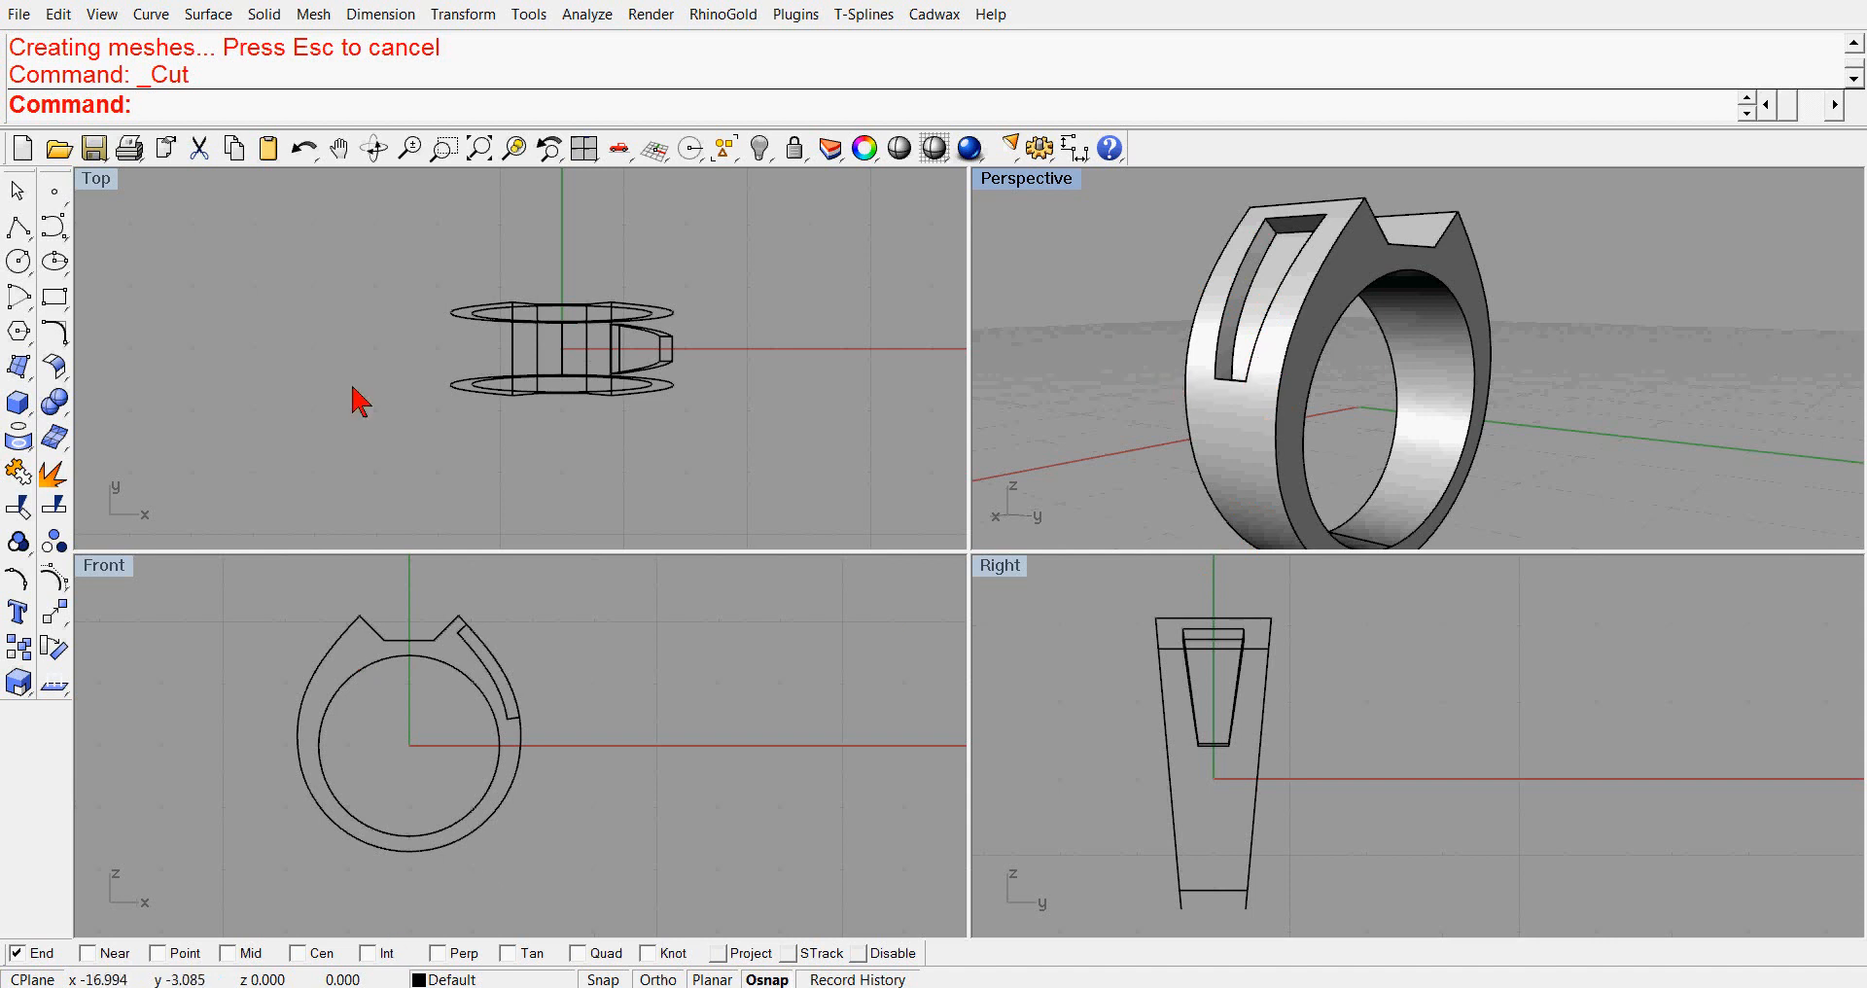
mouse_move(393, 545)
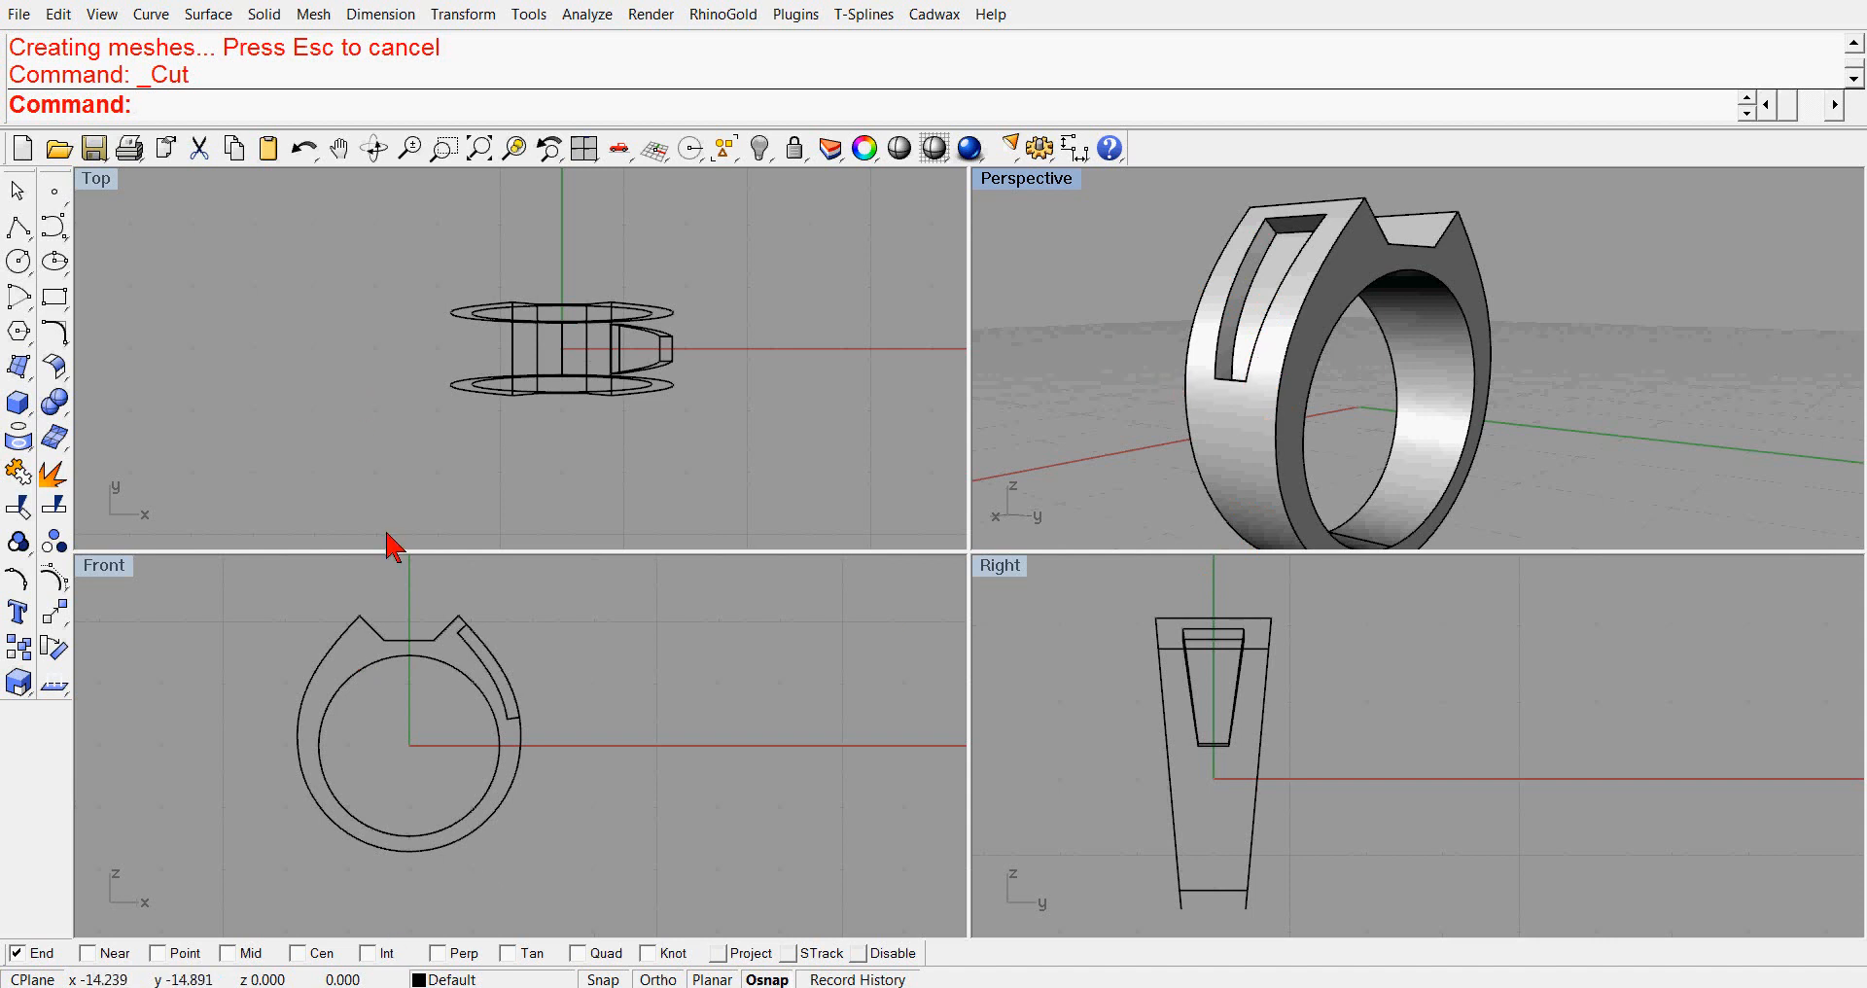